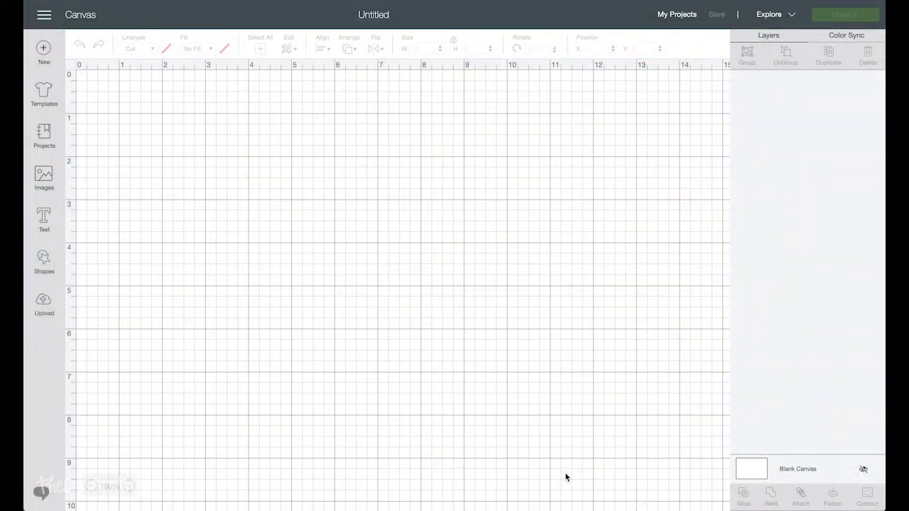
mouse_move(270, 280)
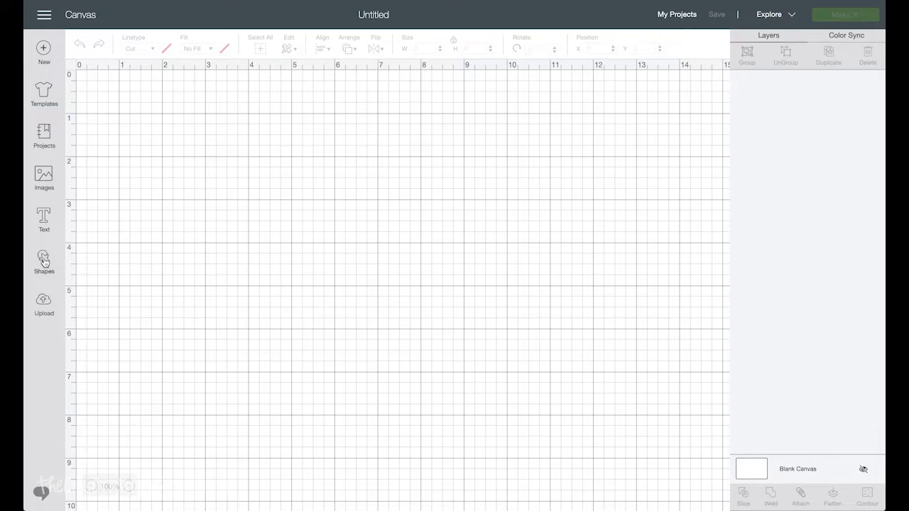
Step: Add a square from Shapes and move it near the top centre of the canvas
left_click(43, 261)
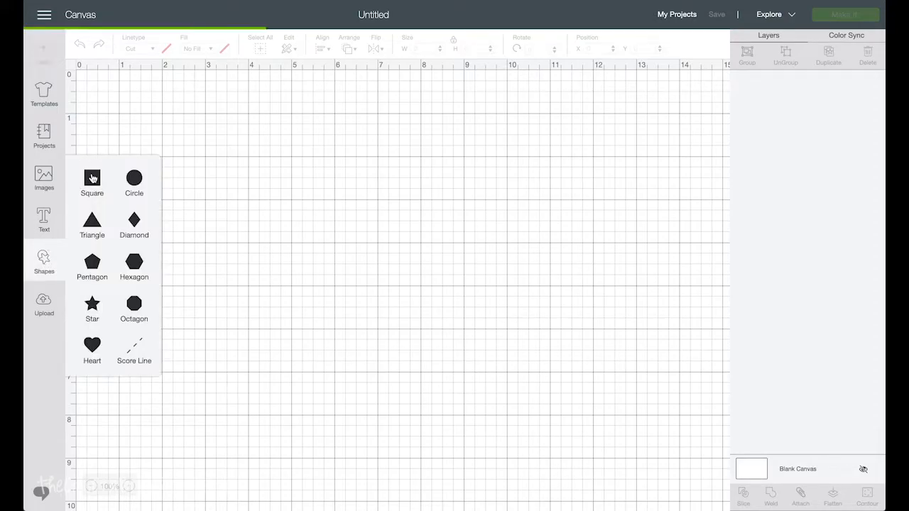
left_click(91, 179)
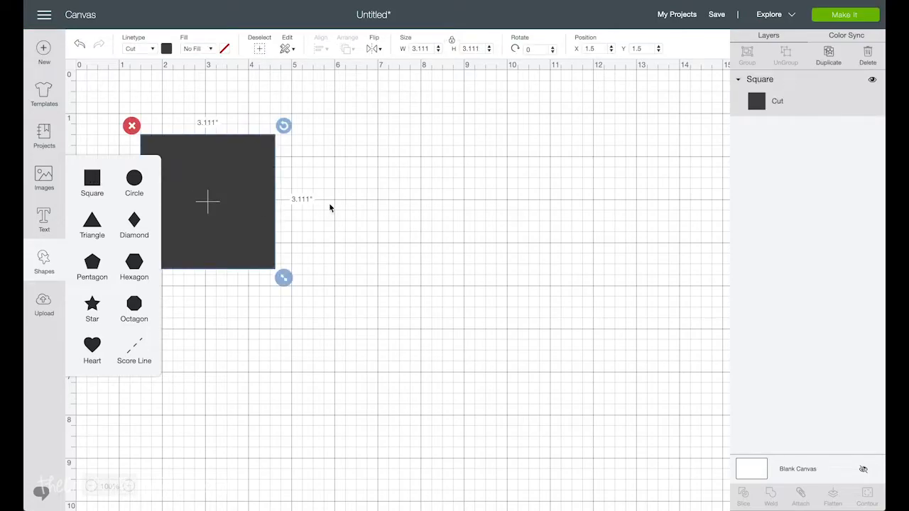
left_click_drag(206, 201, 395, 173)
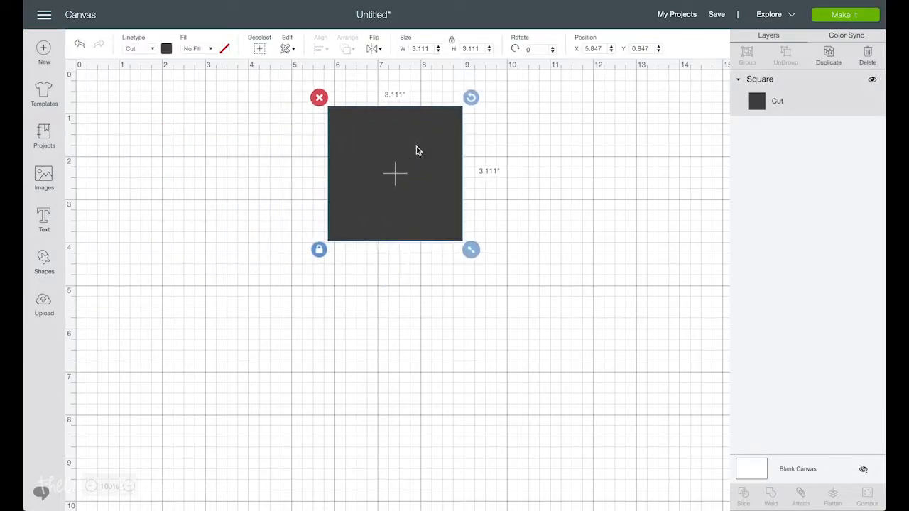
mouse_move(389, 154)
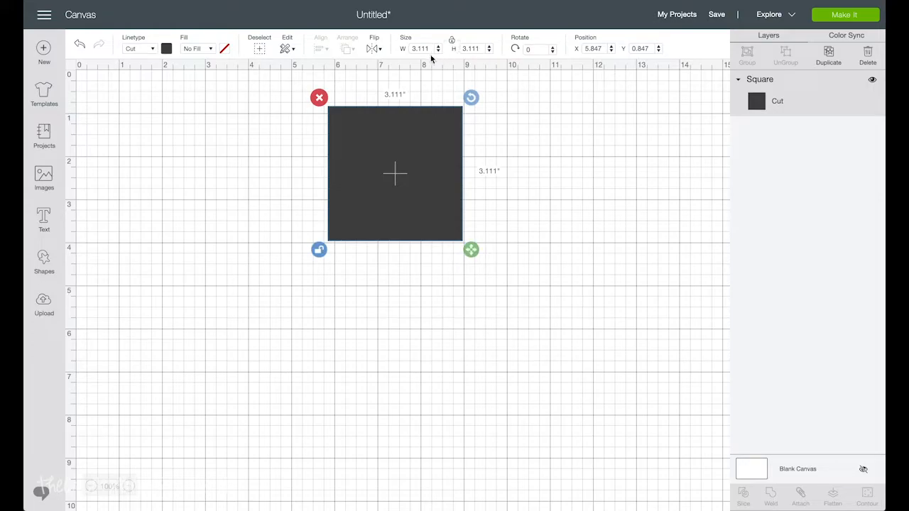
mouse_move(376, 188)
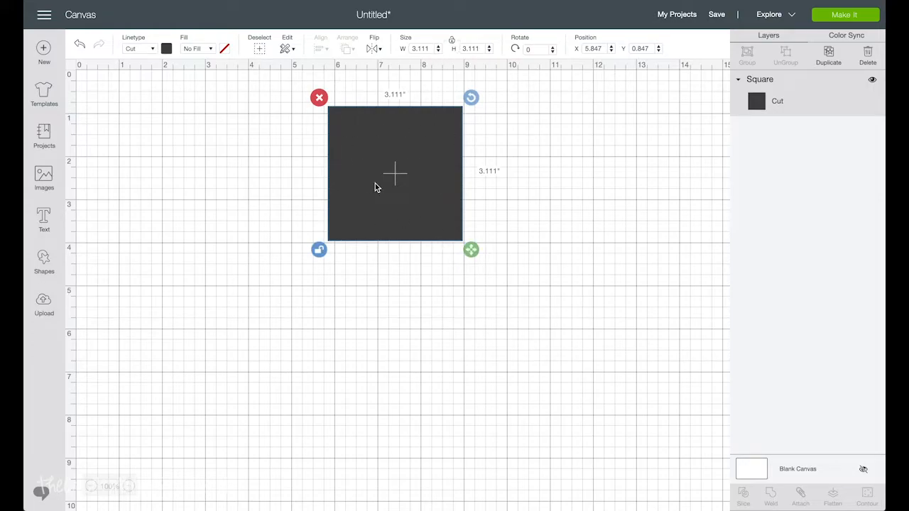
mouse_move(383, 177)
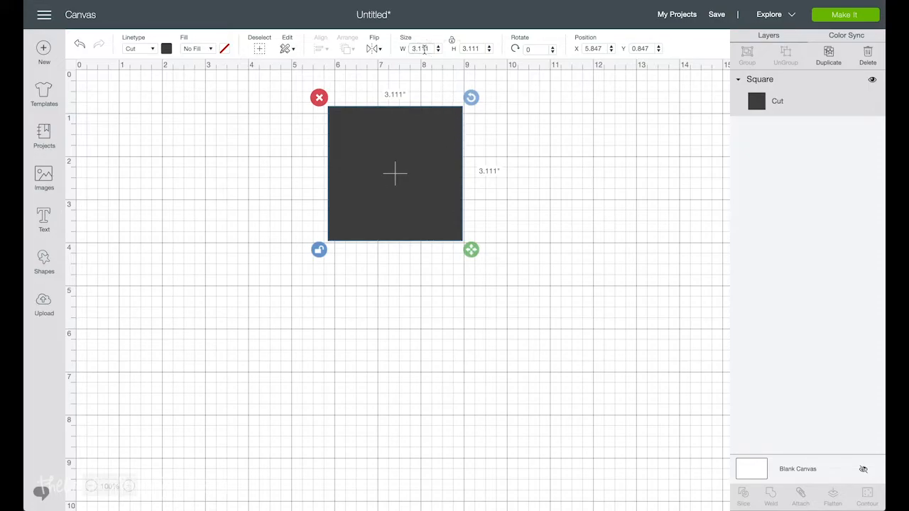
Step: Set the square's size to 2.625 in wide by 1 in high
left_click(420, 48)
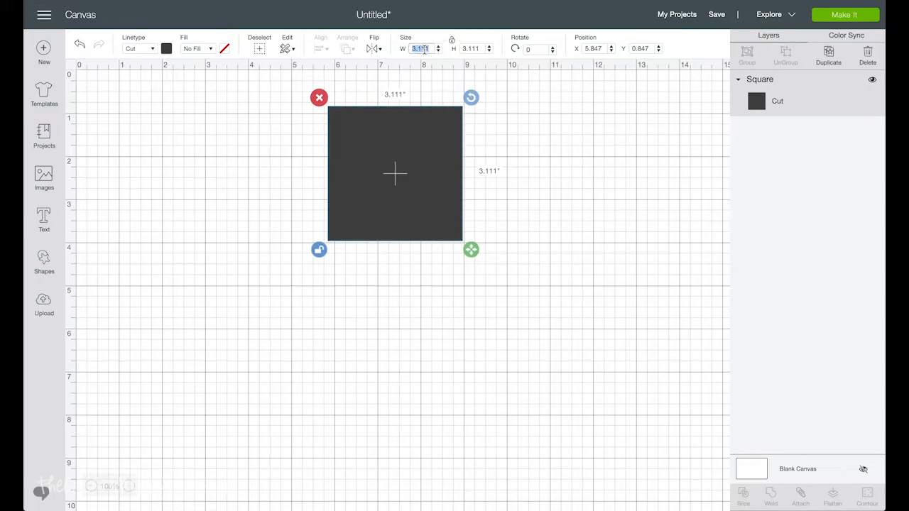
type("2.0")
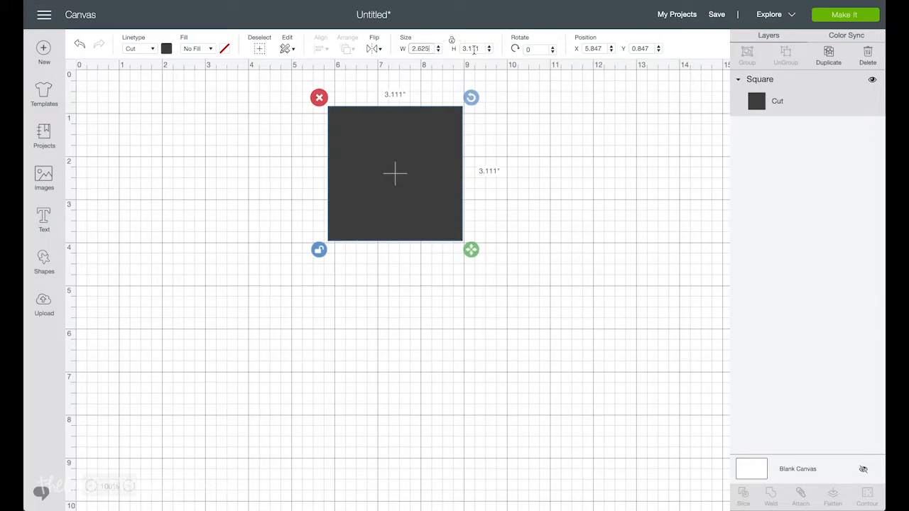
type("1")
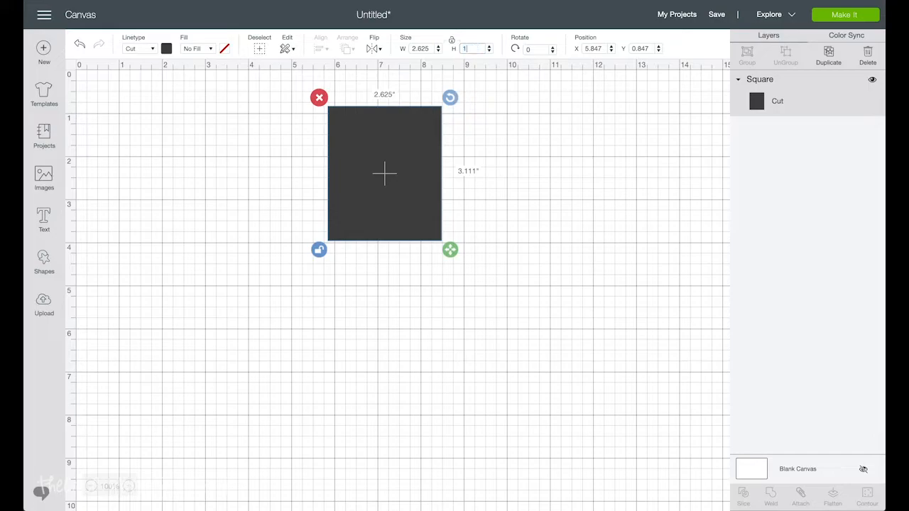
type("1")
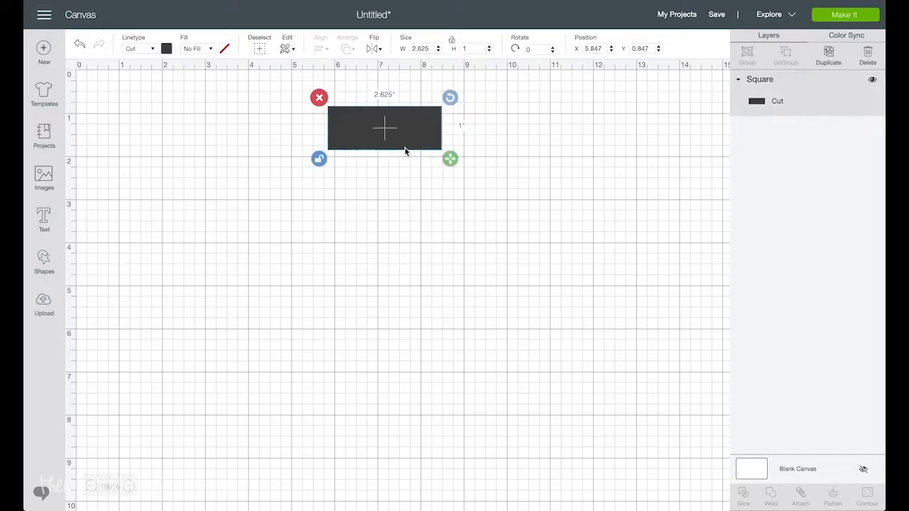
Step: Change the rectangle's colour from dark grey to white
left_click(165, 48)
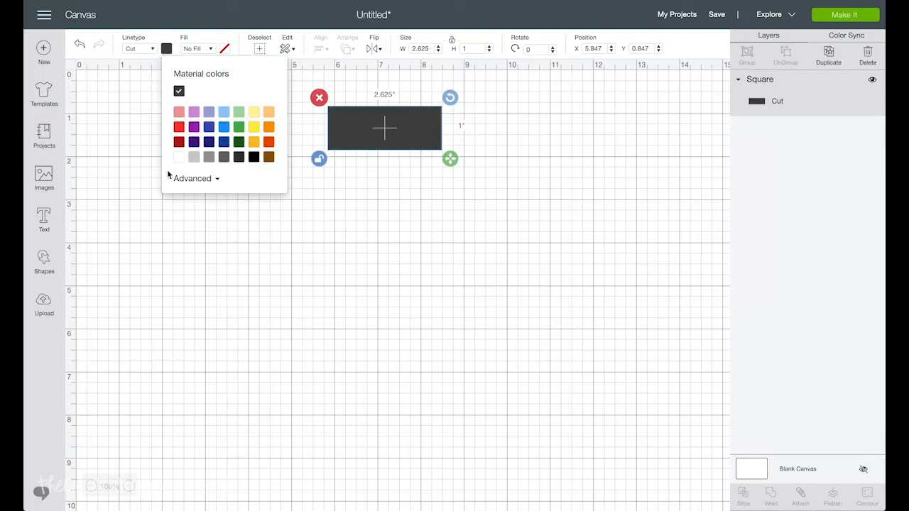
left_click(179, 156)
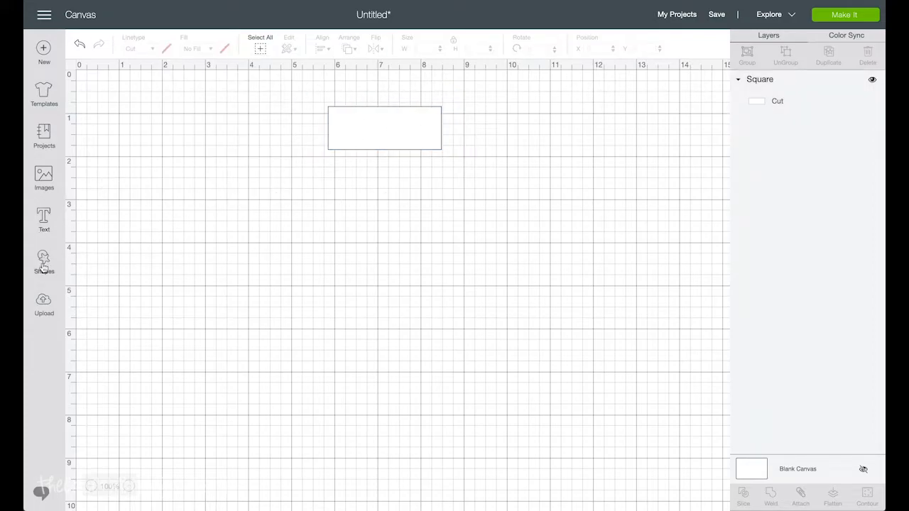
Step: Search images for 'wreath' and insert the red-and-green Christmas wreath onto the canvas
left_click(43, 177)
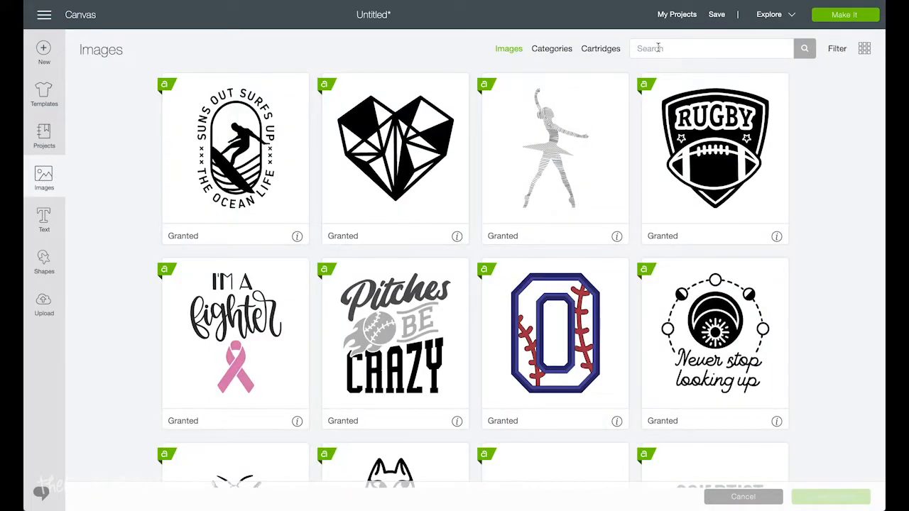
type("wreath")
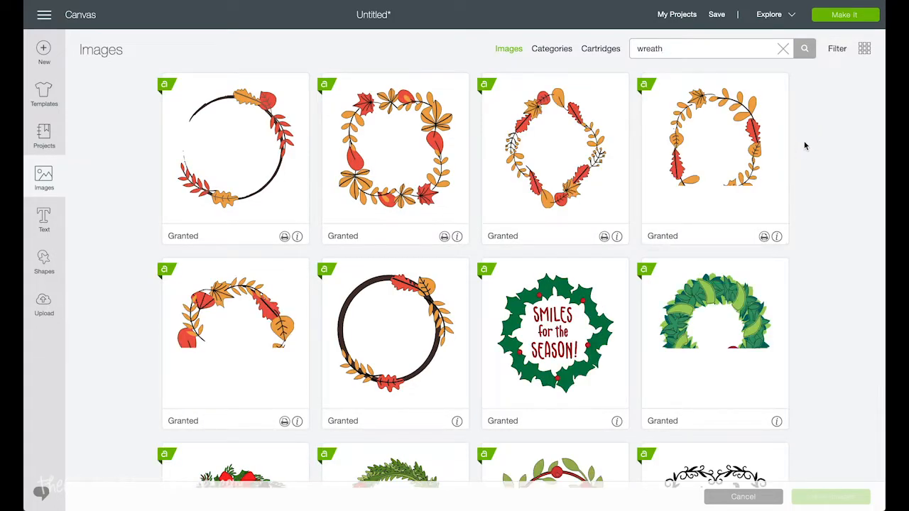
scroll("down", 3)
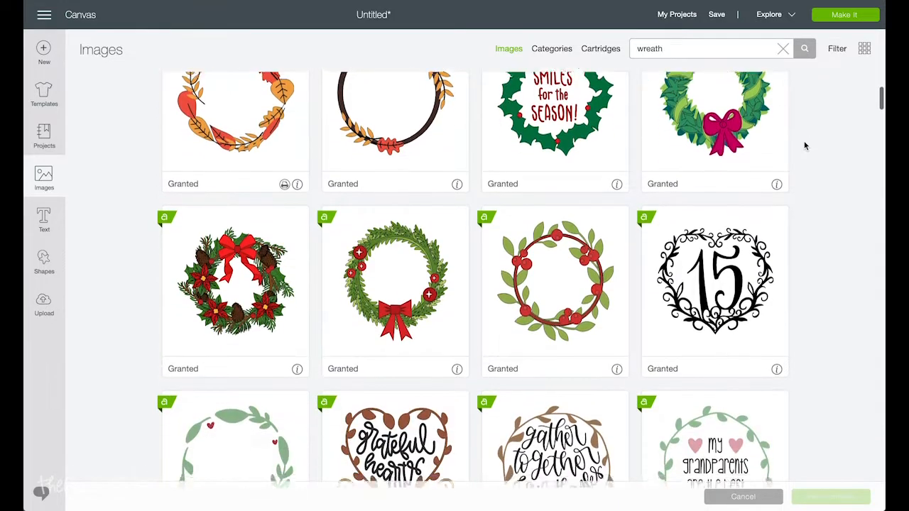
scroll("down", 3)
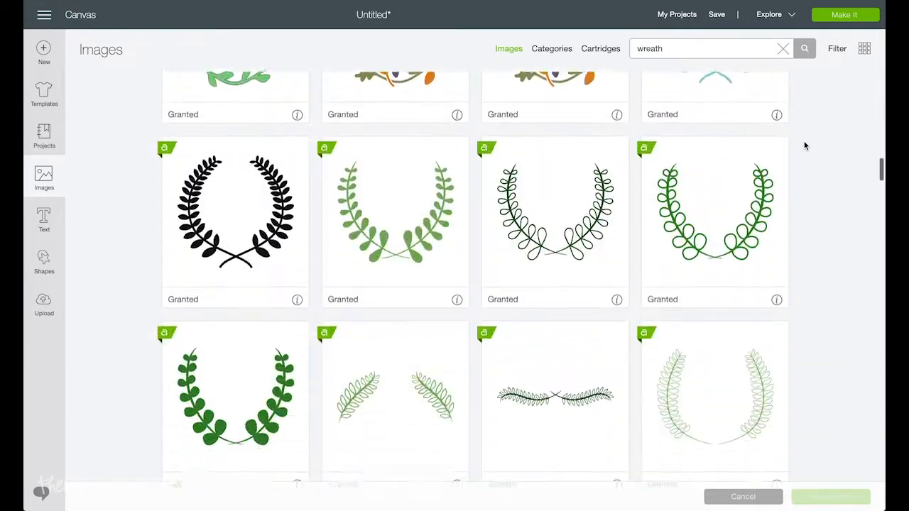
scroll("down", 3)
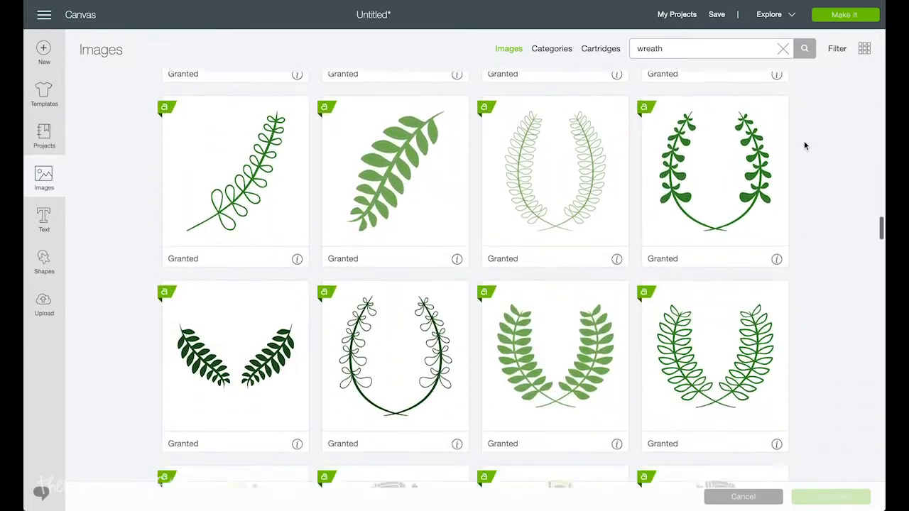
scroll("down", 3)
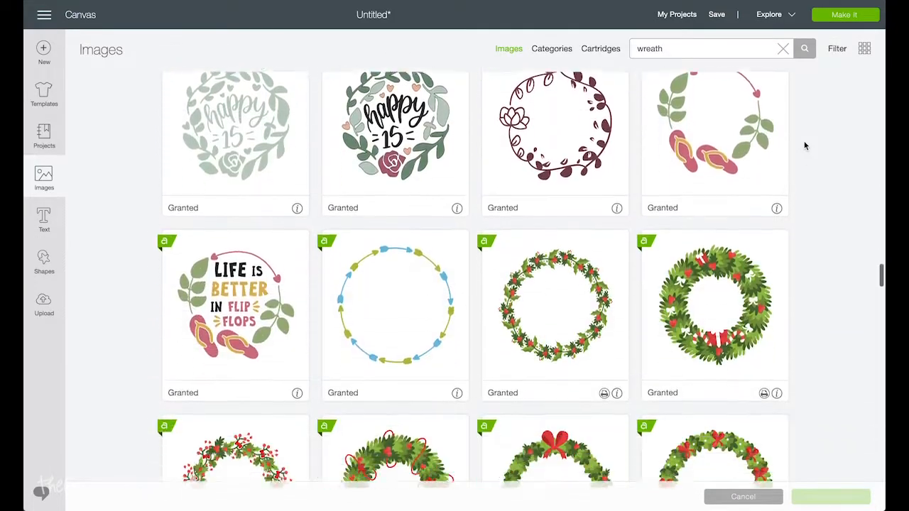
scroll("down", 3)
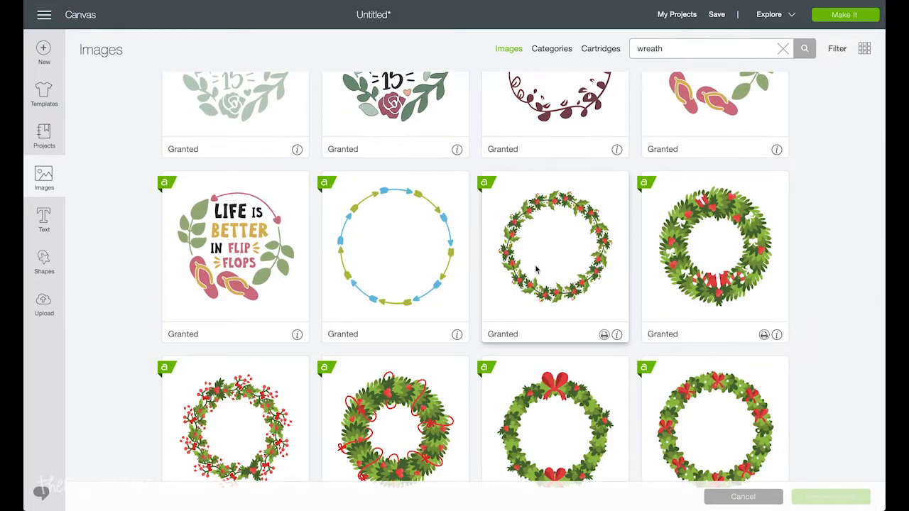
left_click(554, 248)
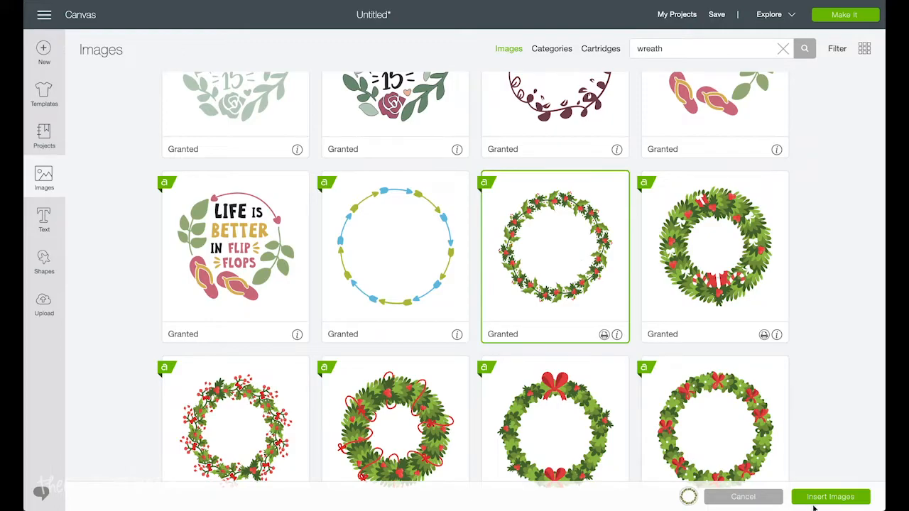
left_click(829, 497)
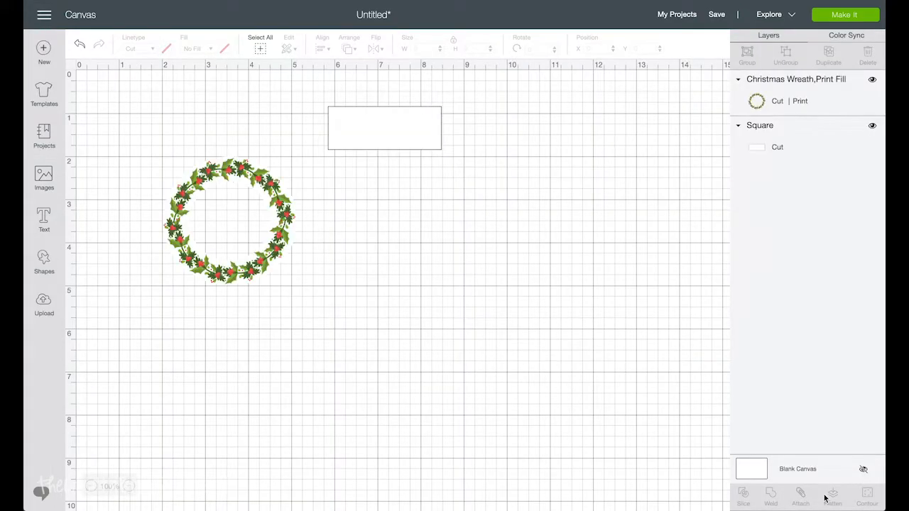
Step: Shrink the wreath to under an inch and set it inside the rectangle's left end
left_click(229, 221)
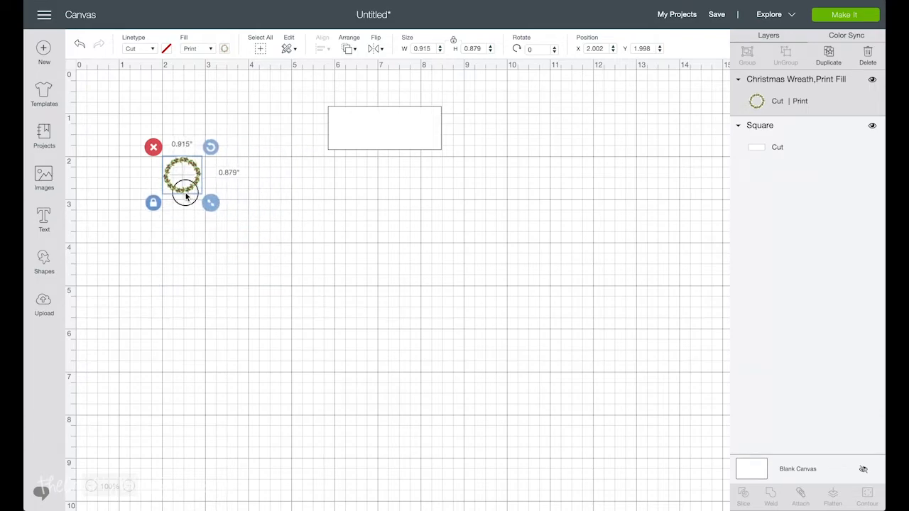
left_click_drag(183, 173, 347, 131)
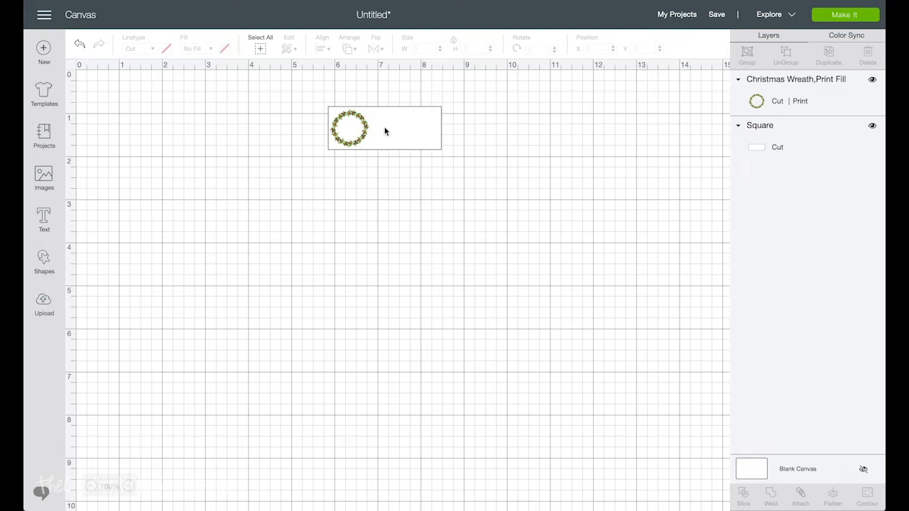
Step: Add a text box reading The Adams / 555 East 5th Street / Anytown, USA 55555
left_click(43, 220)
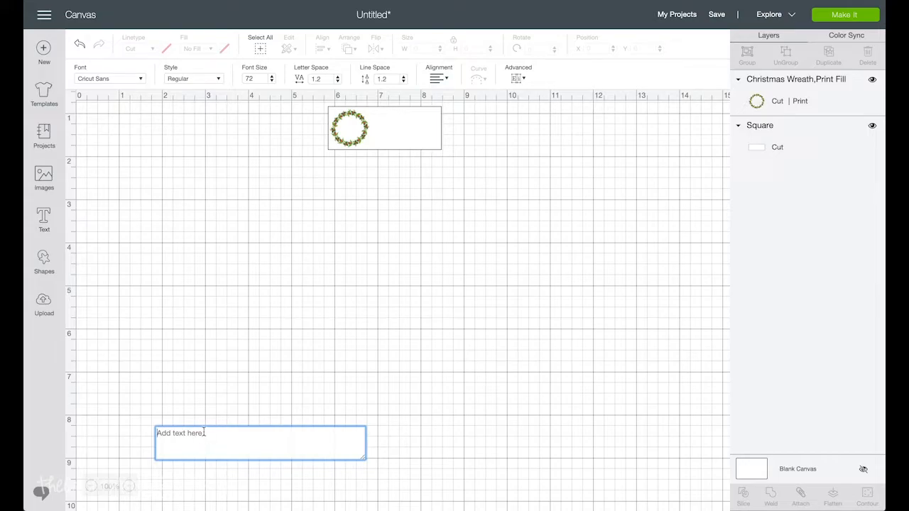
type("The")
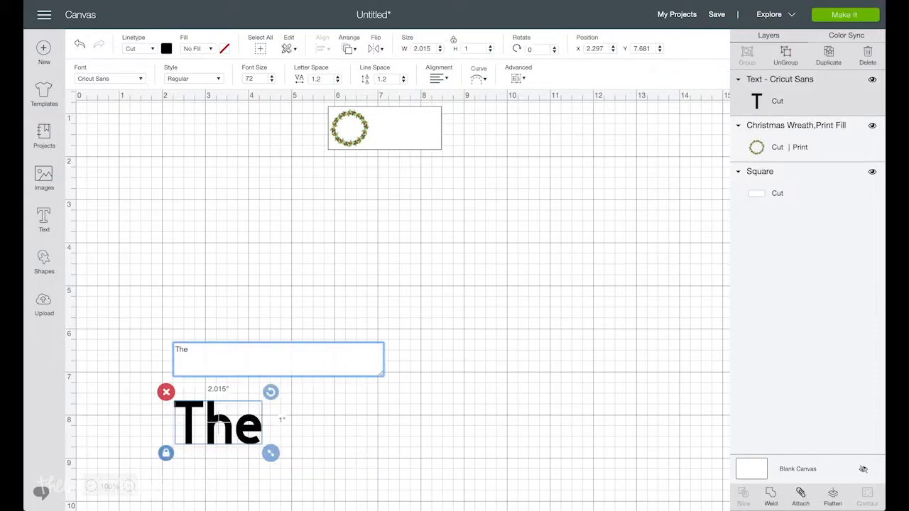
type("Adams")
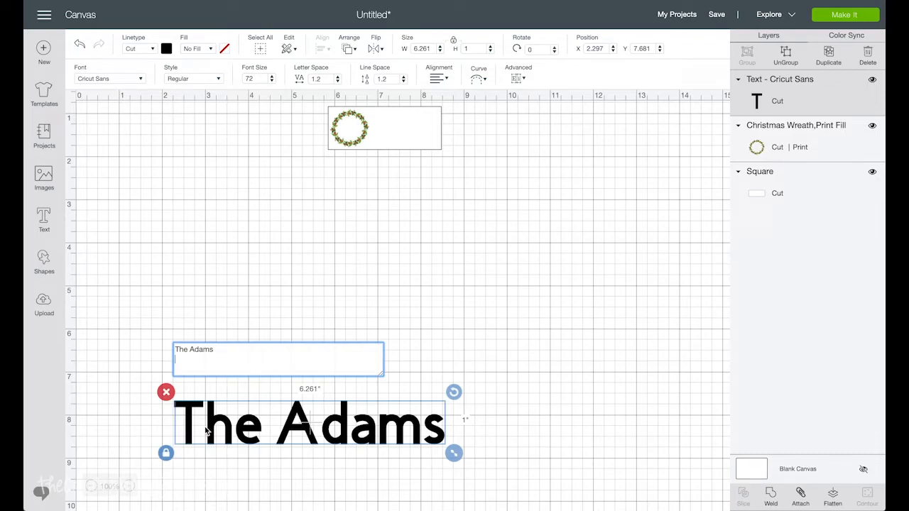
type("55")
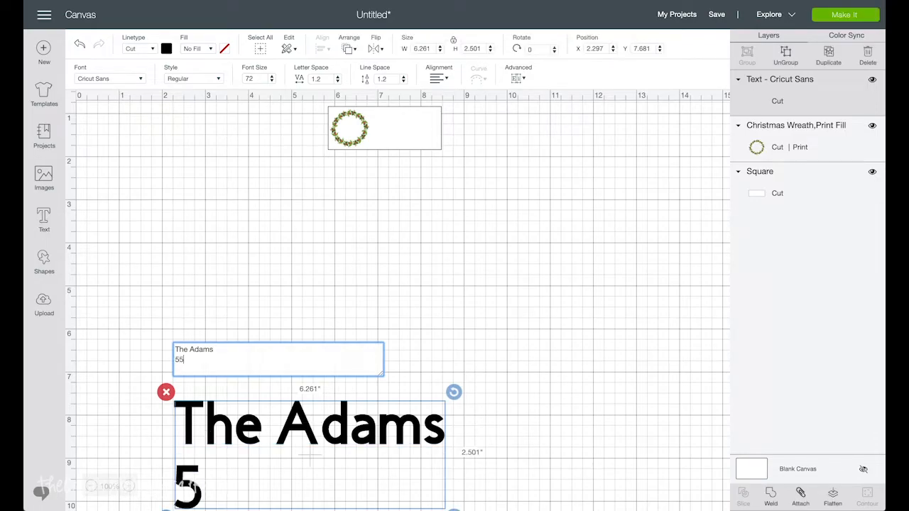
type("5")
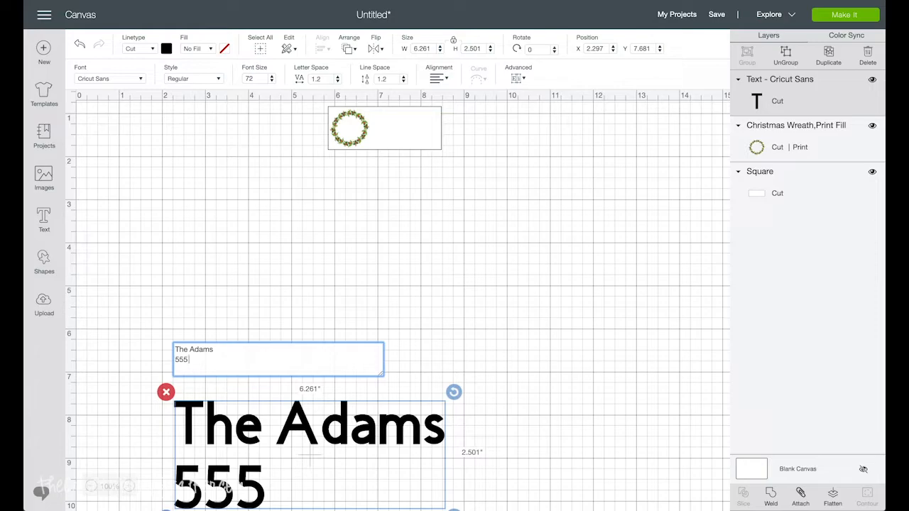
type("East")
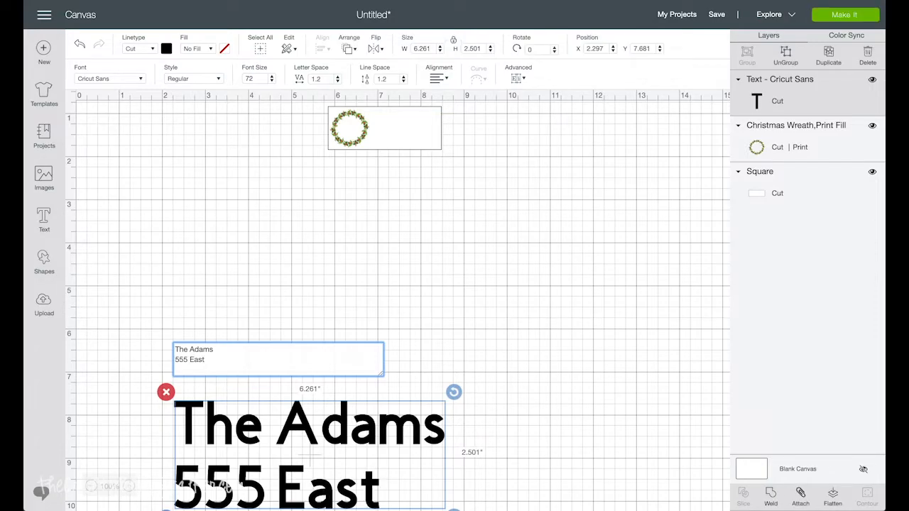
type("5th Street")
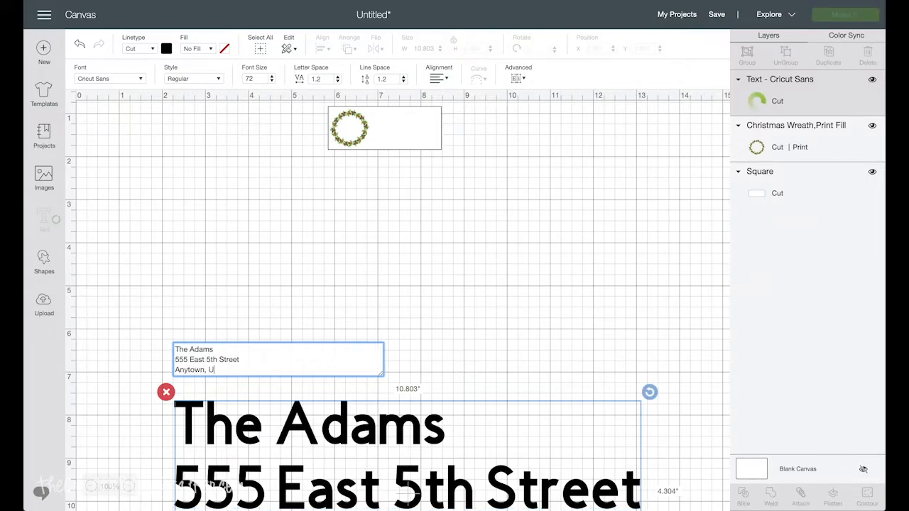
type("SA 5")
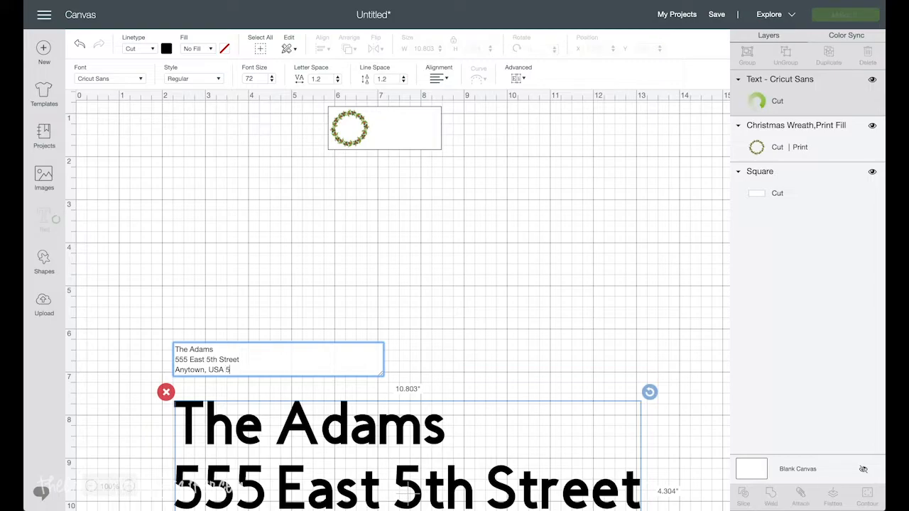
type("5555")
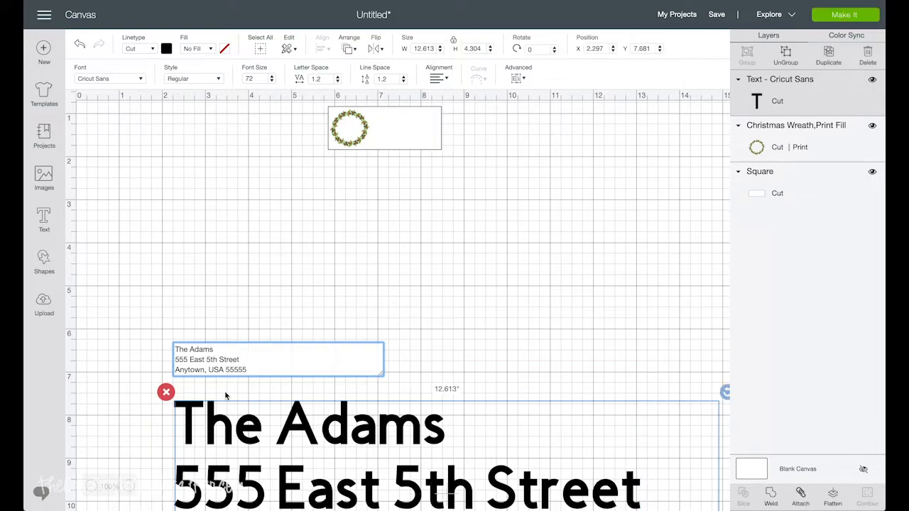
Step: Reselect the address text and change its font from Cricut Sans to Felix
left_click(401, 366)
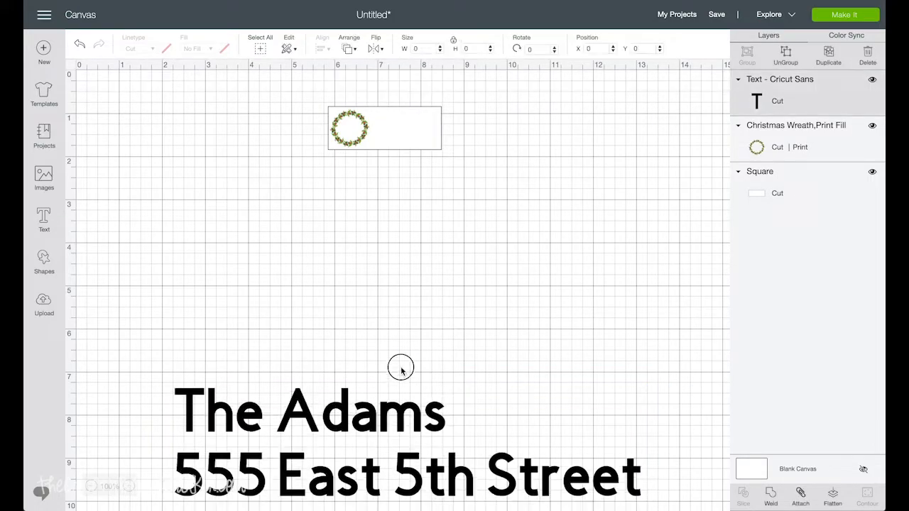
left_click(401, 368)
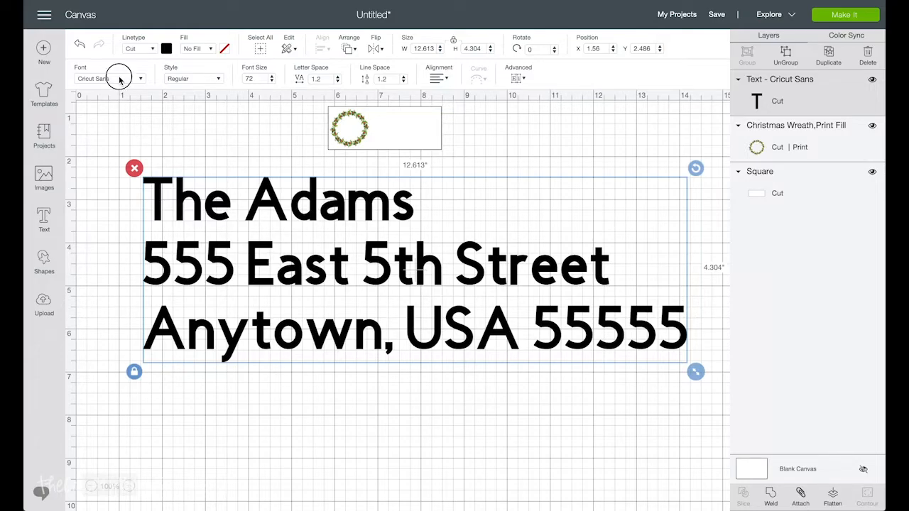
left_click(107, 79)
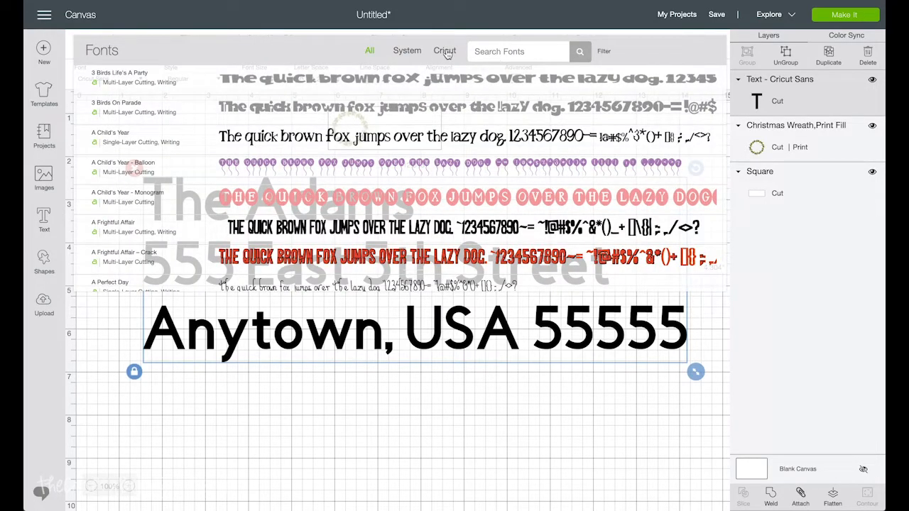
type("f")
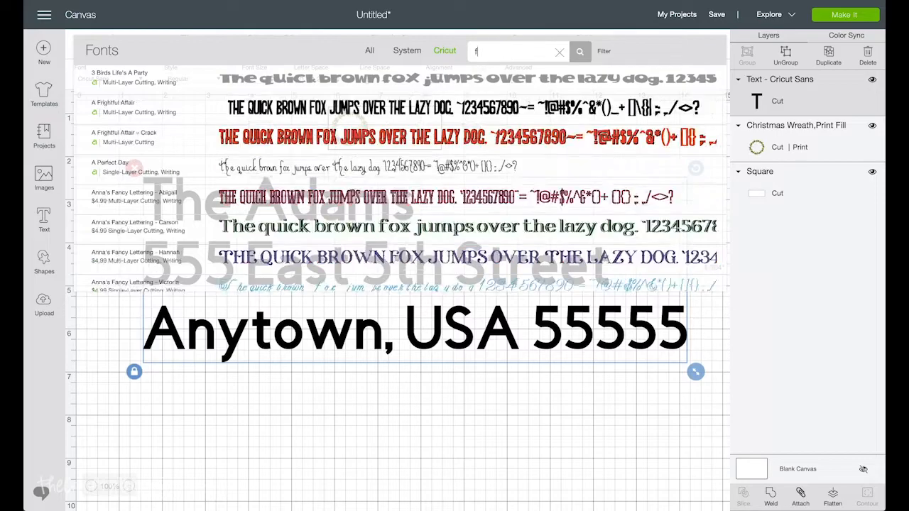
type("elix")
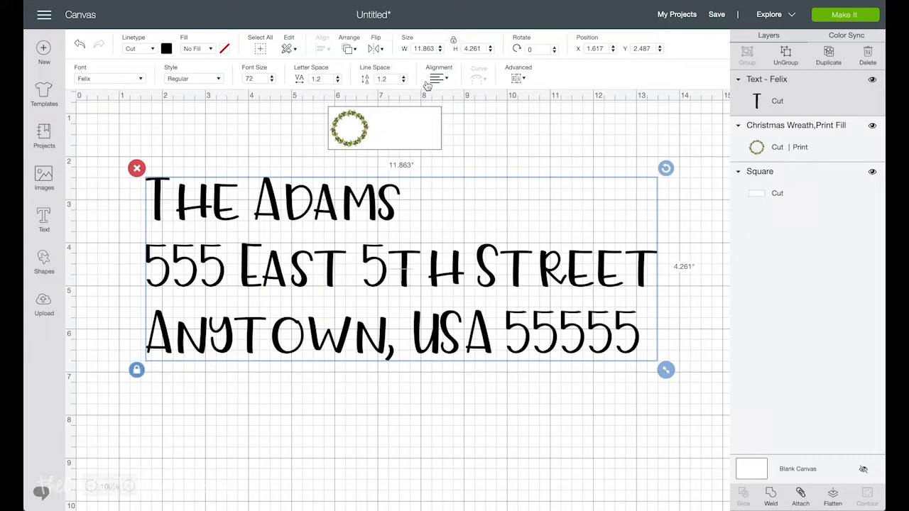
mouse_move(426, 301)
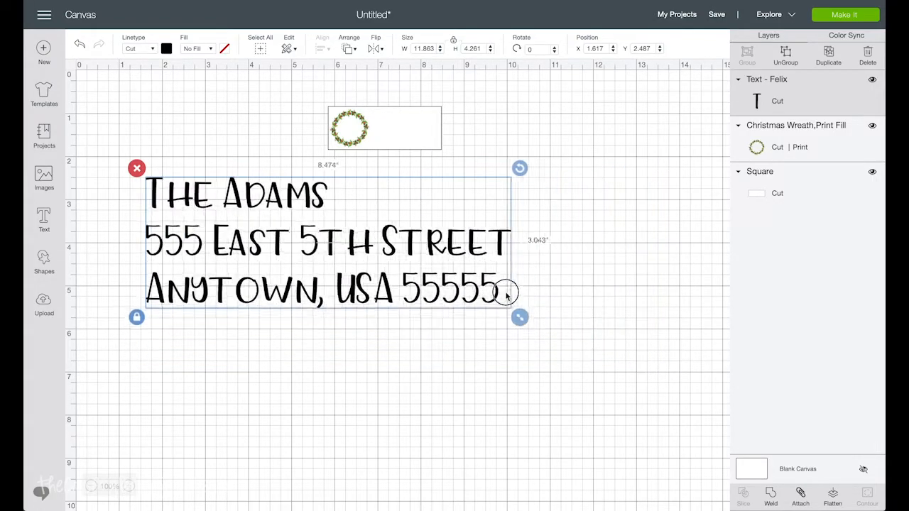
Step: Shrink the address text and place it on the white label to the right of the wreath
left_click_drag(520, 317, 270, 227)
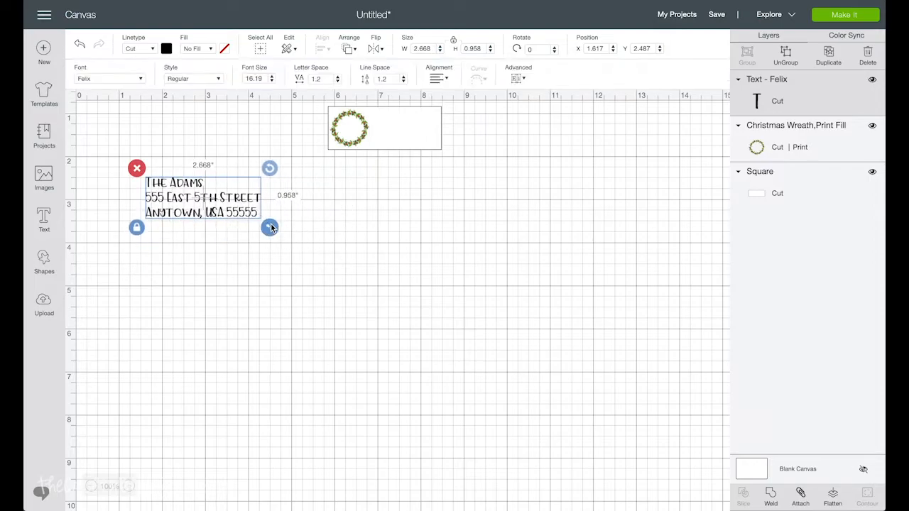
left_click_drag(270, 227, 226, 212)
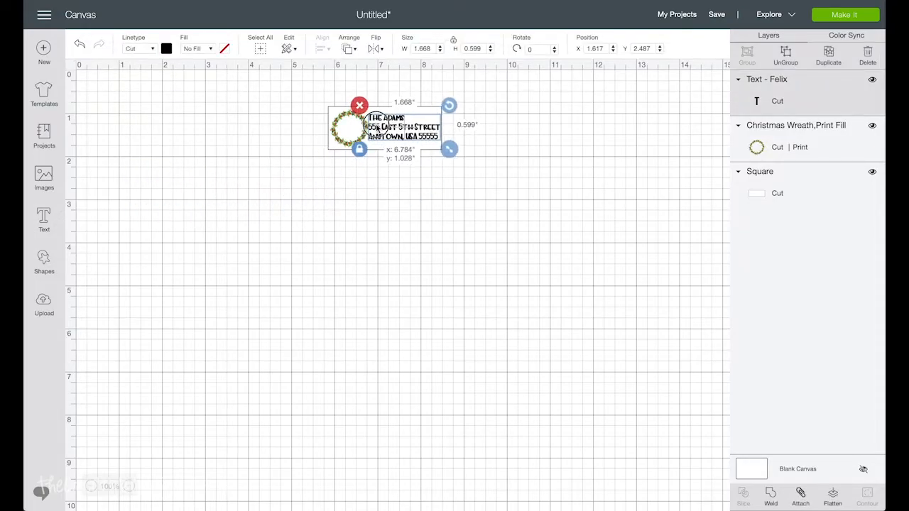
left_click(403, 126)
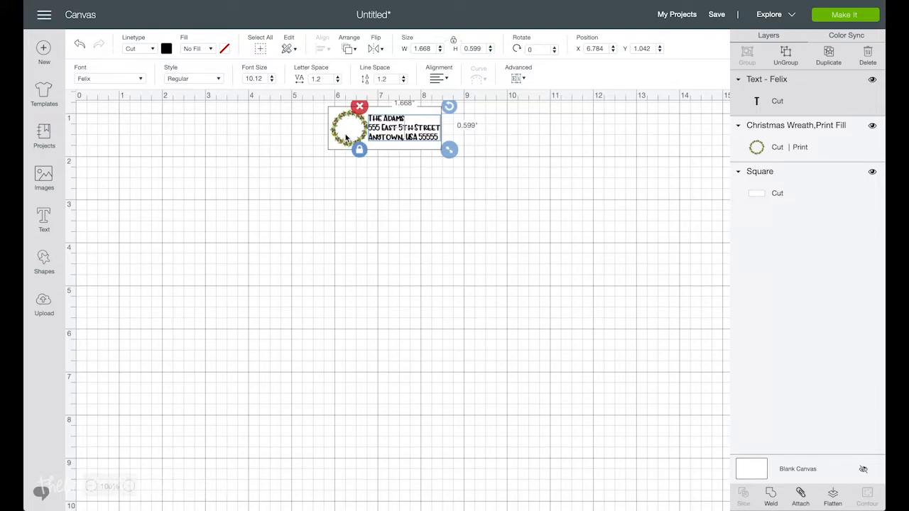
left_click(71, 204)
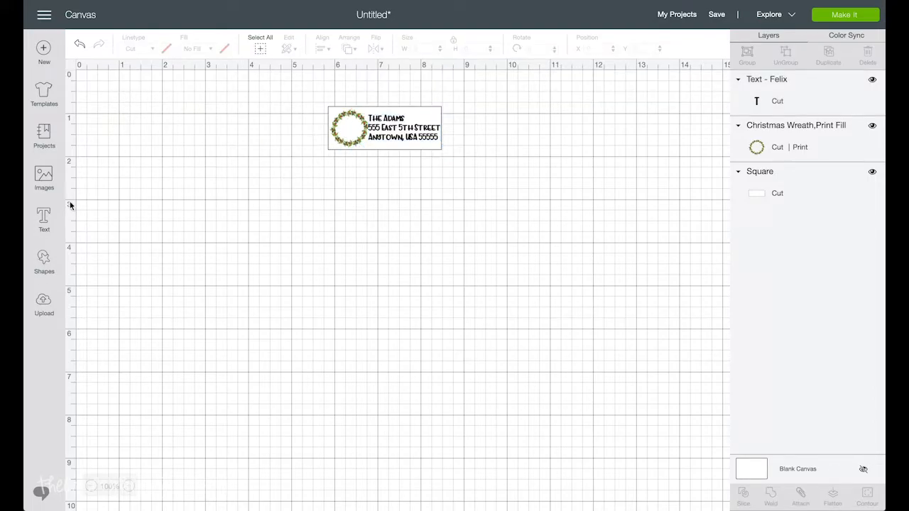
Step: Add a Felix letter A, scale it down and set it in the wreath's centre as a monogram
left_click(42, 220)
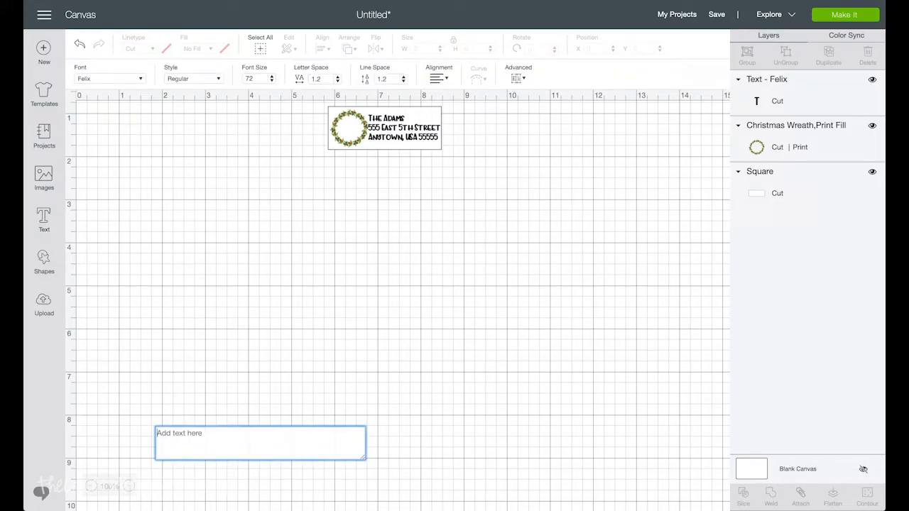
type("A")
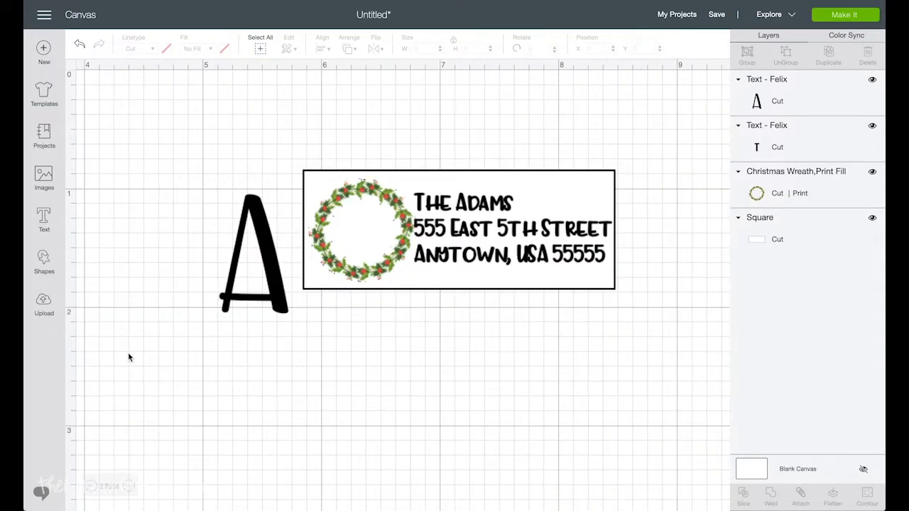
left_click(253, 255)
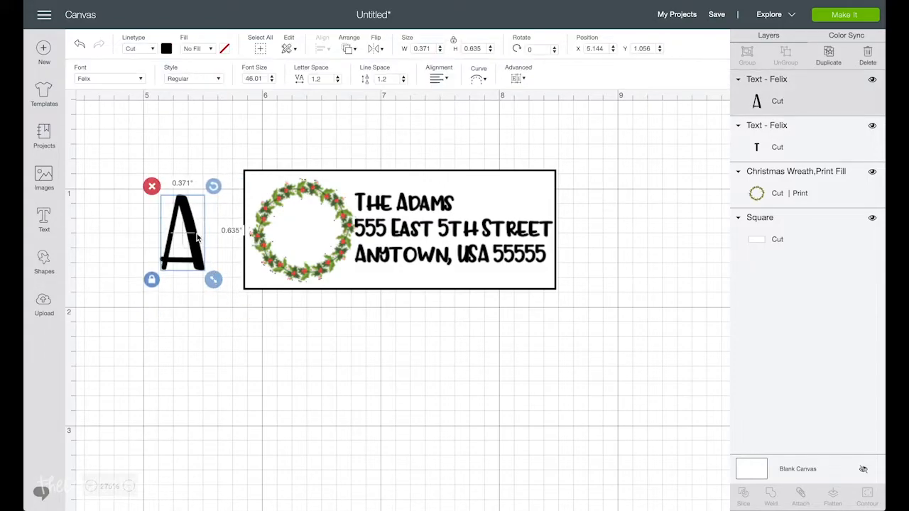
left_click_drag(183, 235, 312, 230)
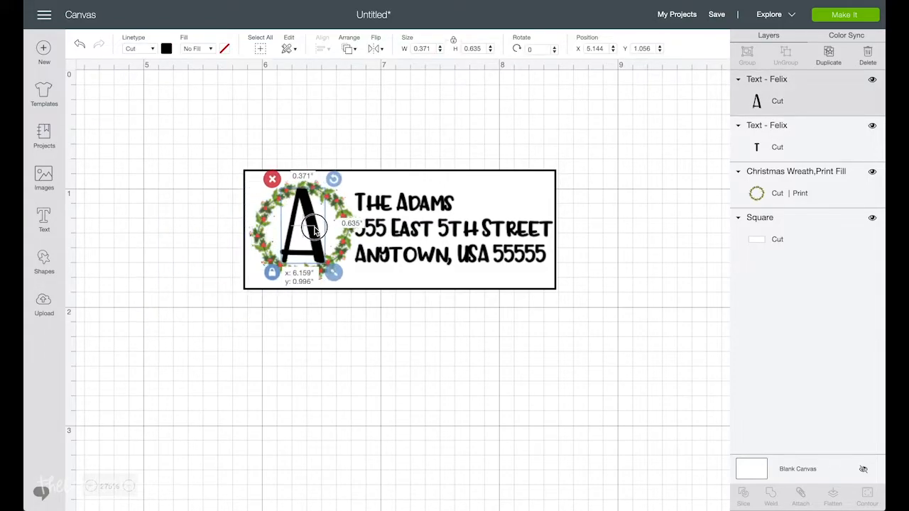
left_click(305, 234)
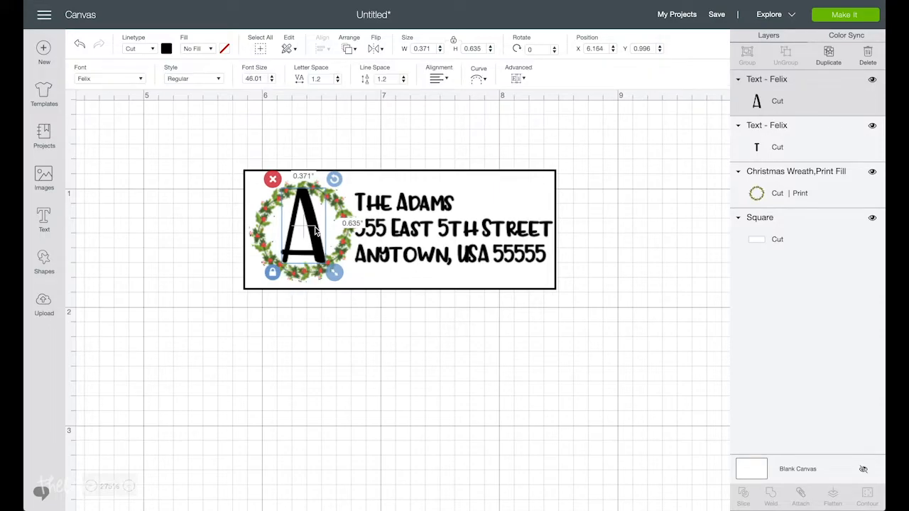
left_click(500, 181)
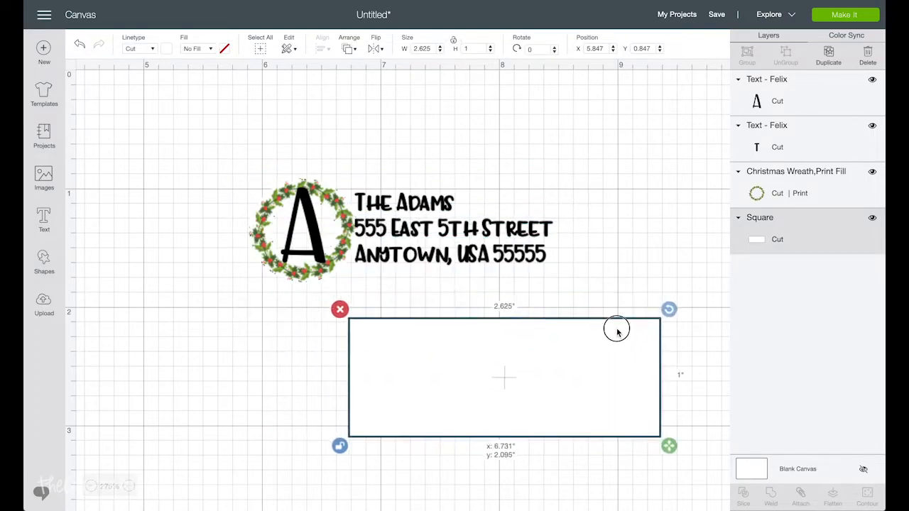
Step: Move the blank rectangle aside, then group the letter A with the Christmas wreath
left_click_drag(617, 329, 562, 357)
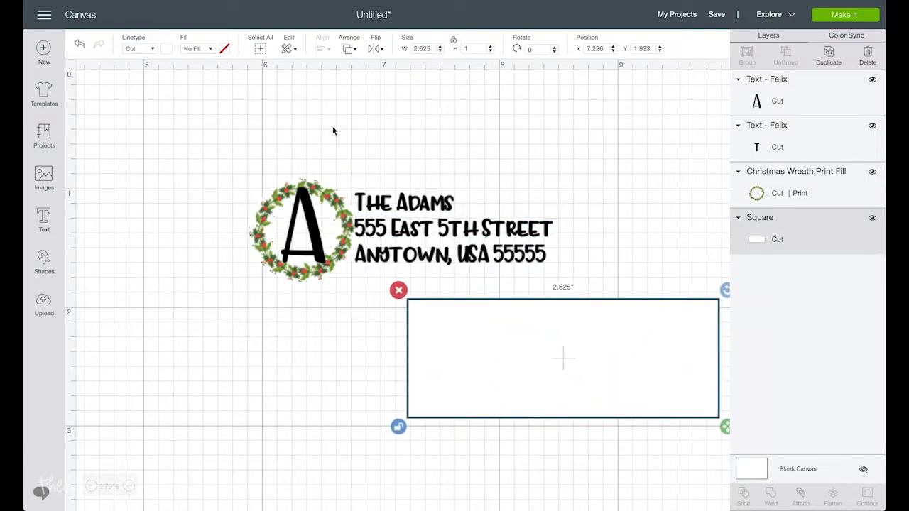
left_click(305, 230)
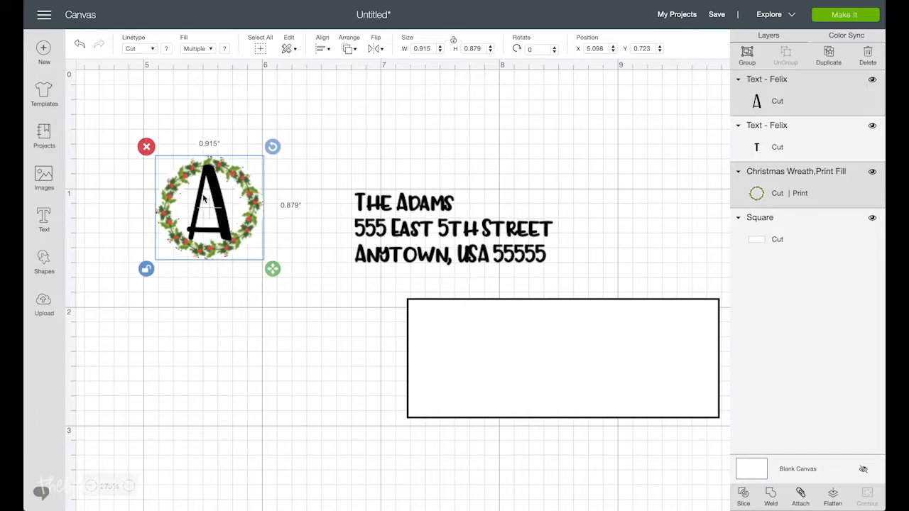
mouse_move(216, 116)
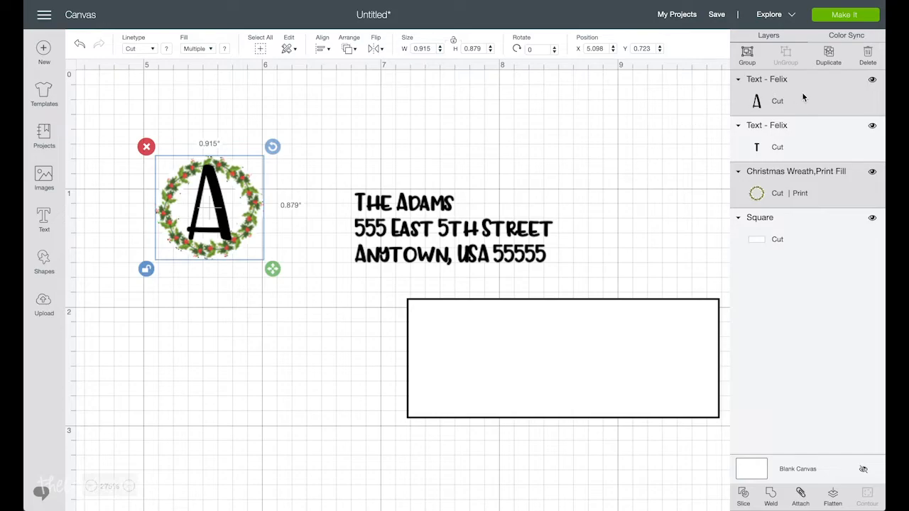
mouse_move(755, 110)
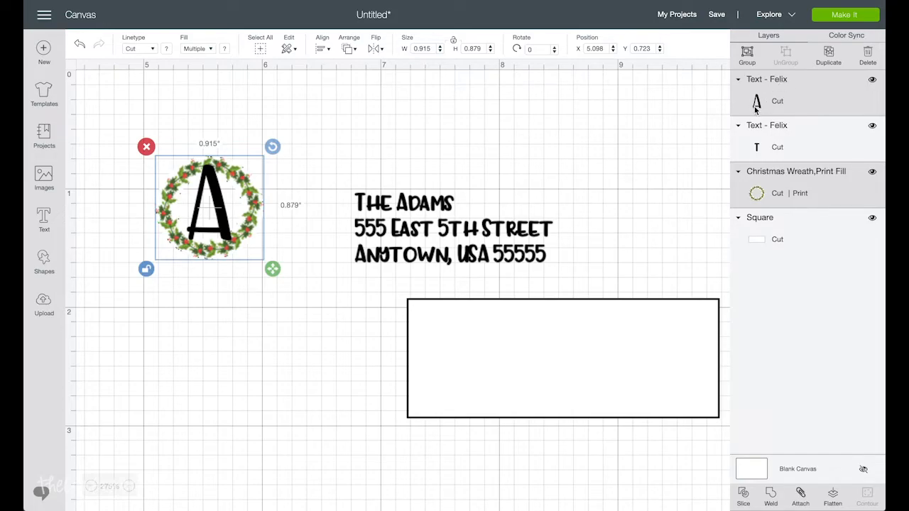
mouse_move(305, 64)
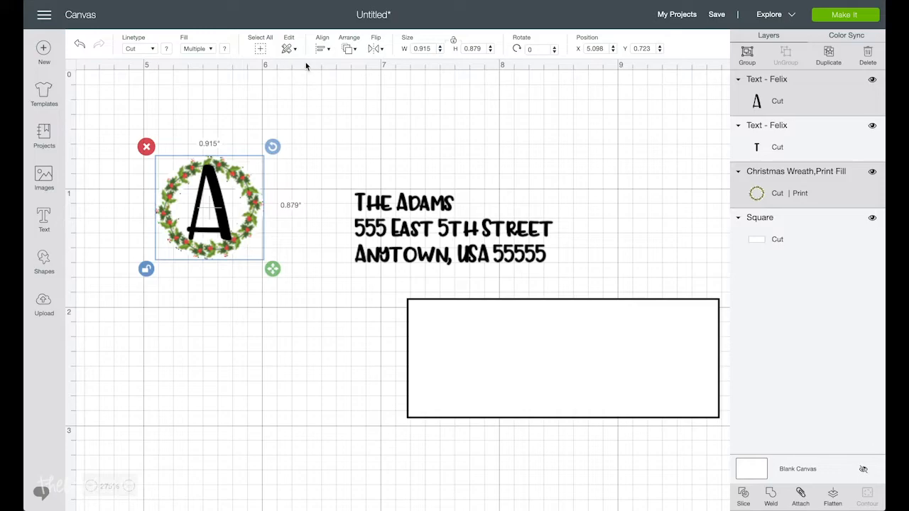
left_click(321, 45)
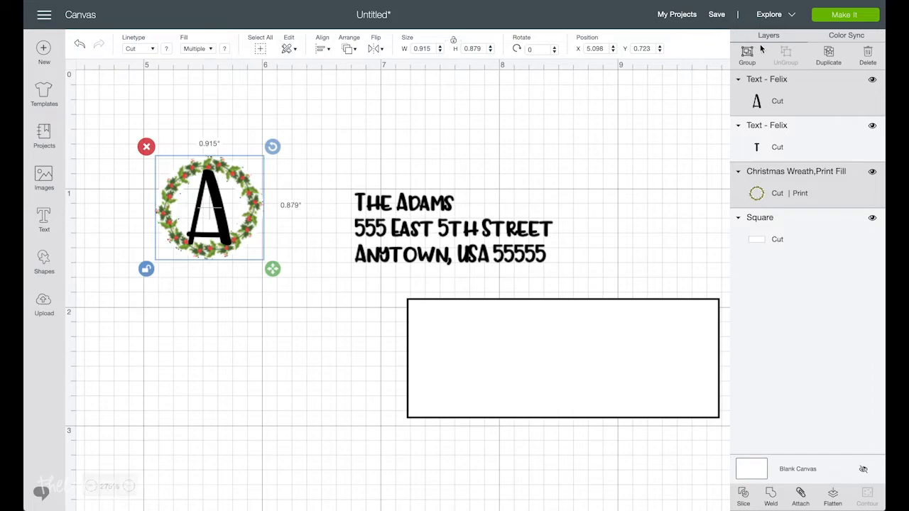
left_click(746, 54)
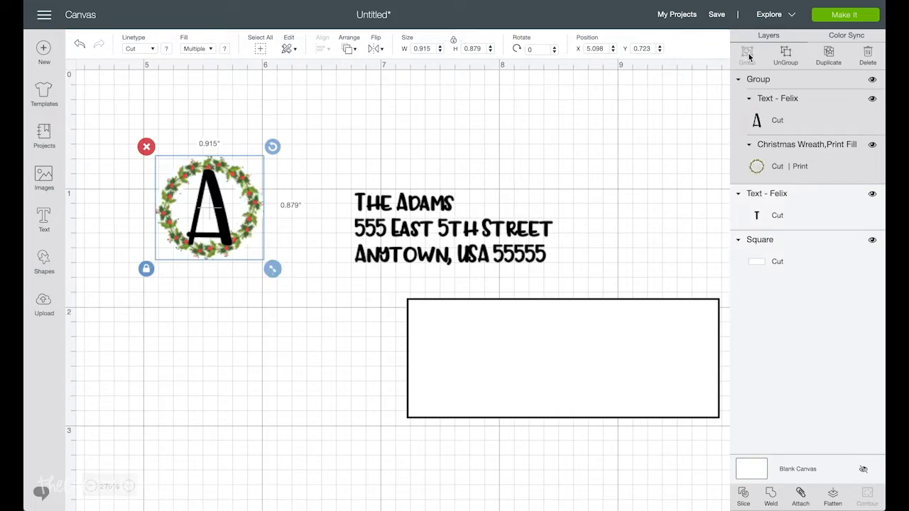
Step: Reposition the wreath monogram group and nudge the address text up slightly
left_click_drag(210, 210, 298, 130)
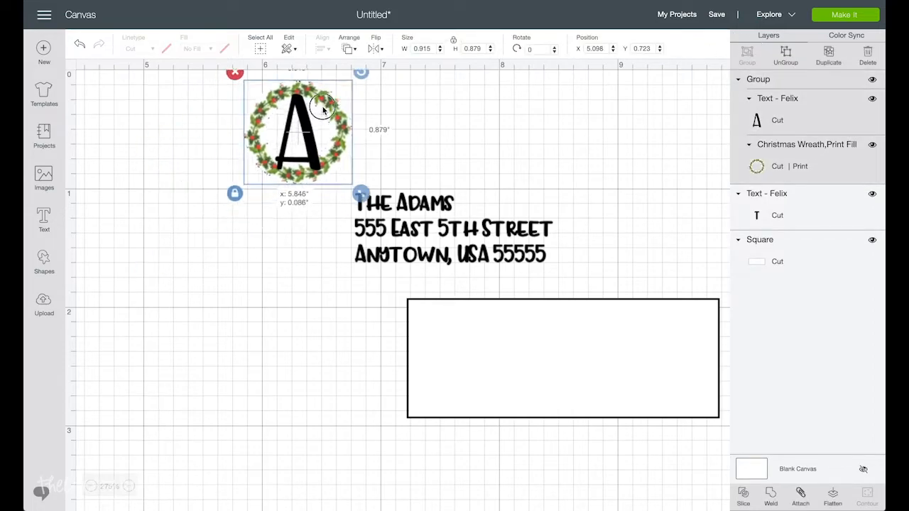
left_click_drag(297, 132, 218, 165)
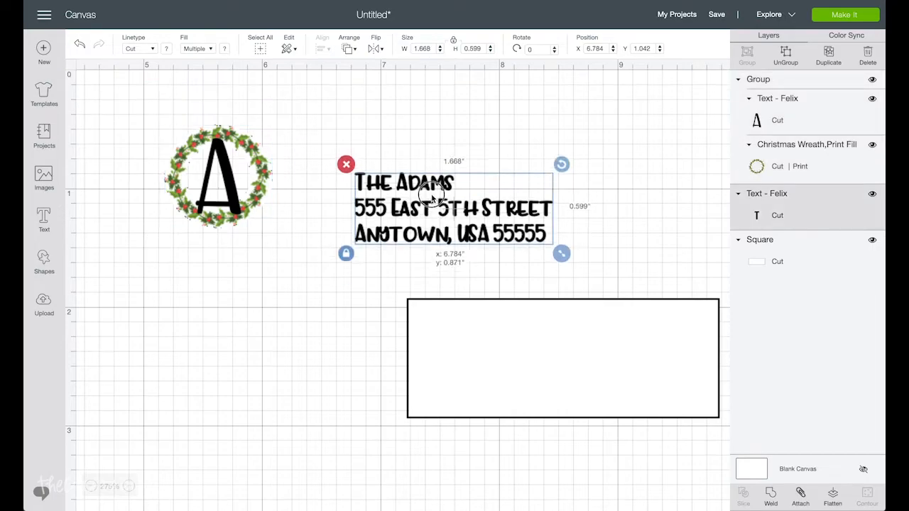
Step: Move the address above the label, break ZIP 55555 onto its own line and centre-align the four lines
left_click_drag(431, 196, 587, 352)
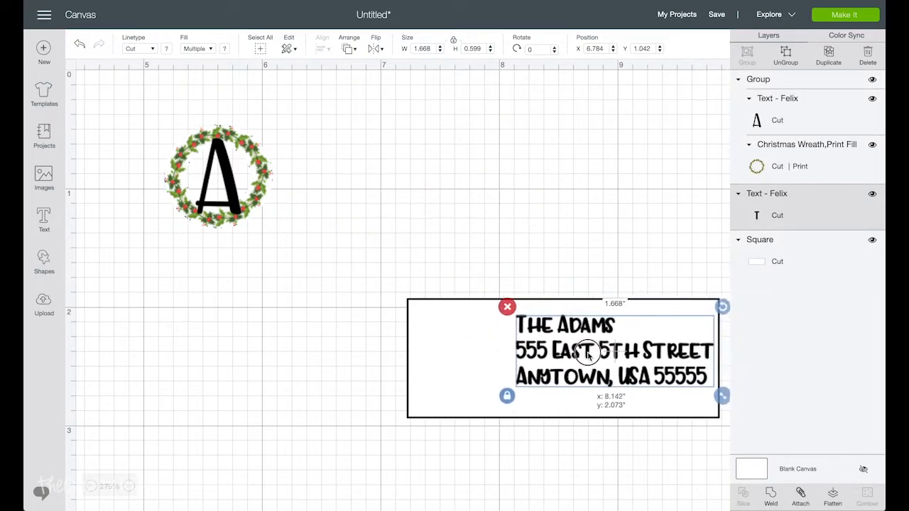
left_click_drag(587, 352, 466, 173)
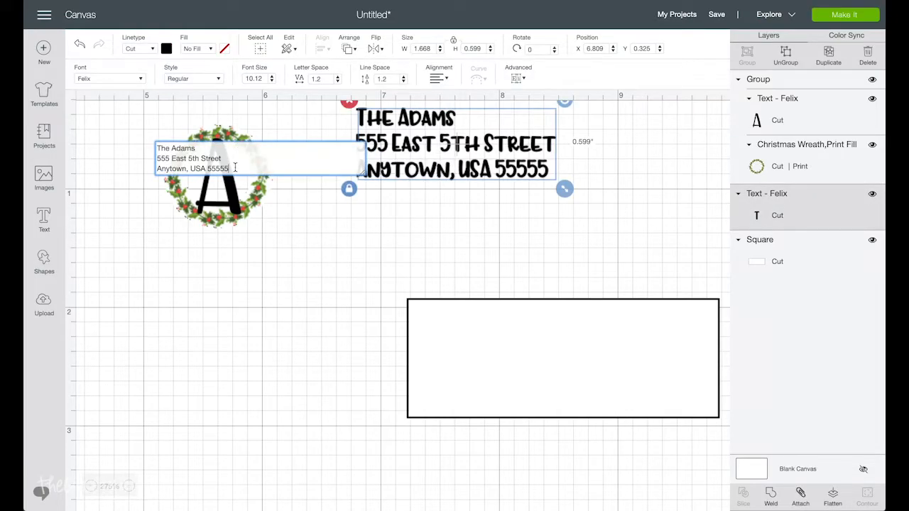
key("Backspace")
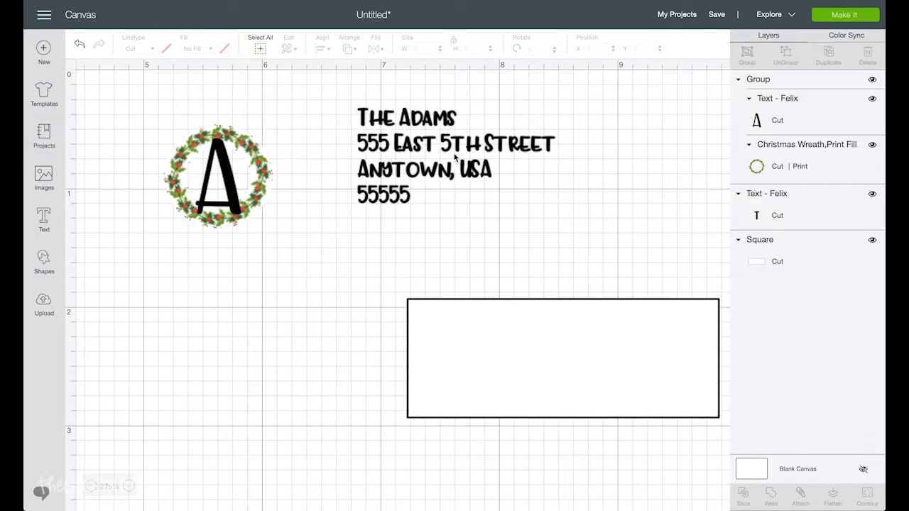
left_click(454, 156)
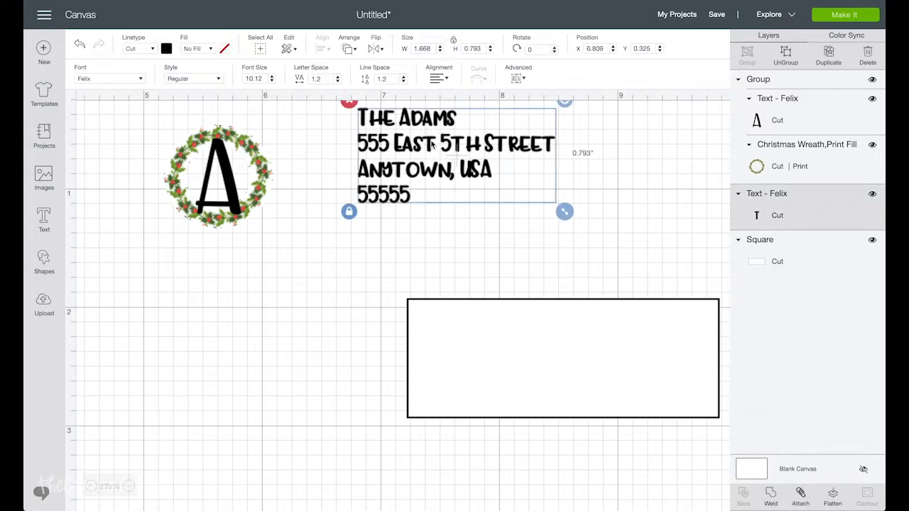
left_click_drag(454, 156, 469, 156)
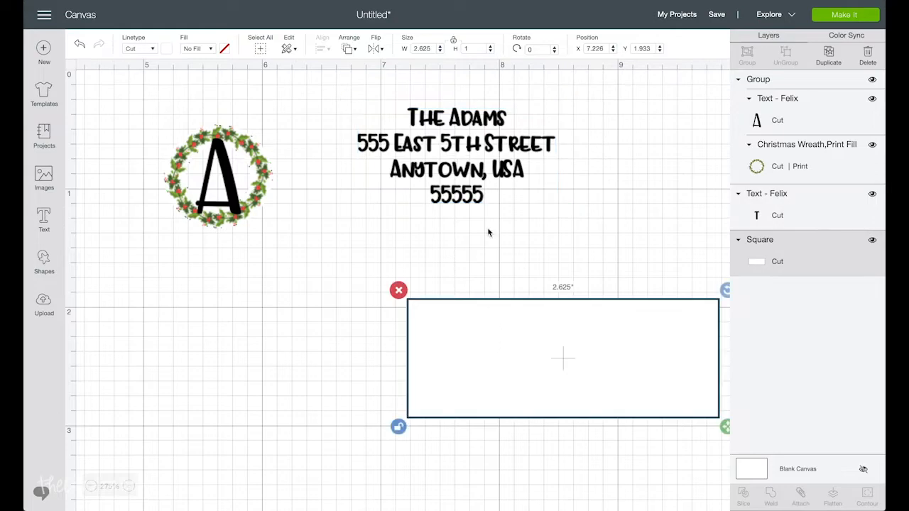
Step: Align the address text beside the wreath monogram and group the two into one label design
left_click(347, 160)
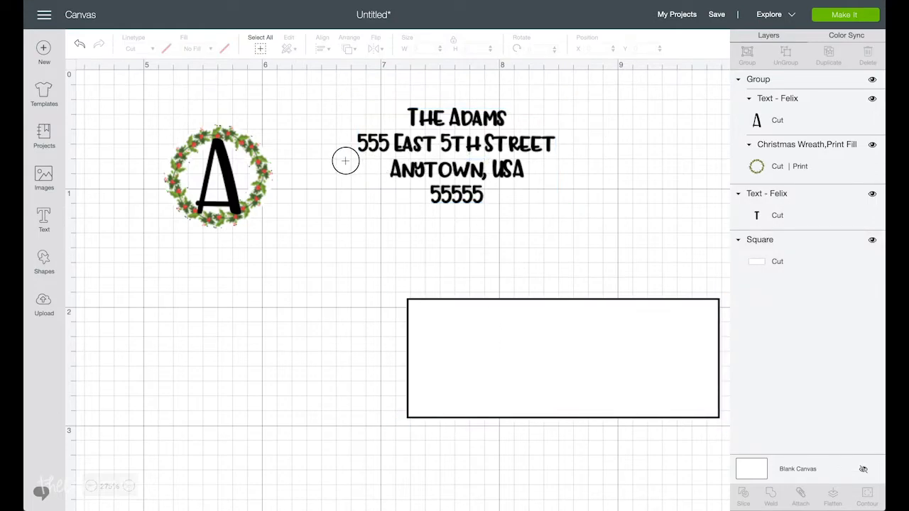
left_click(457, 156)
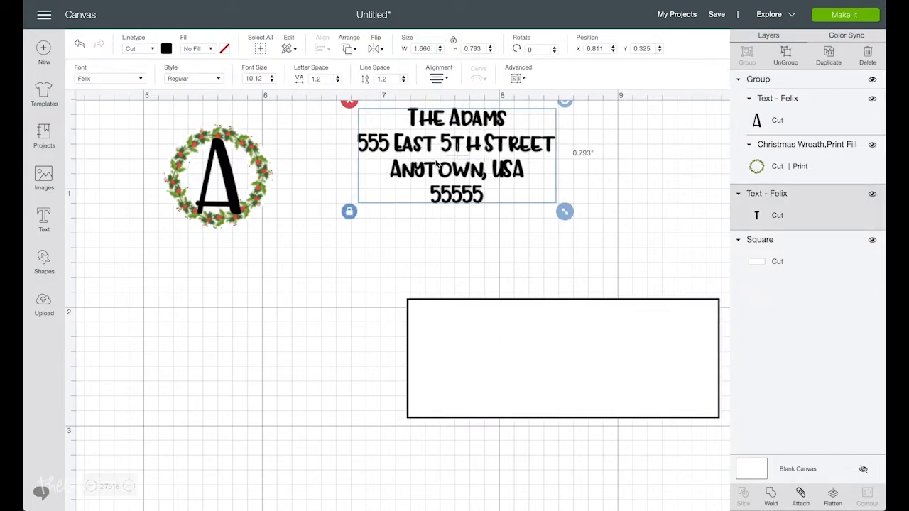
left_click_drag(454, 156, 377, 176)
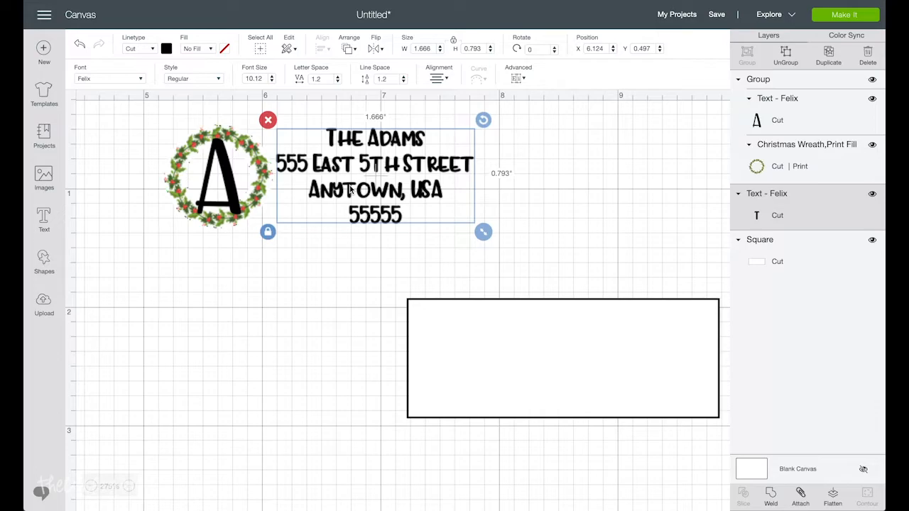
mouse_move(139, 166)
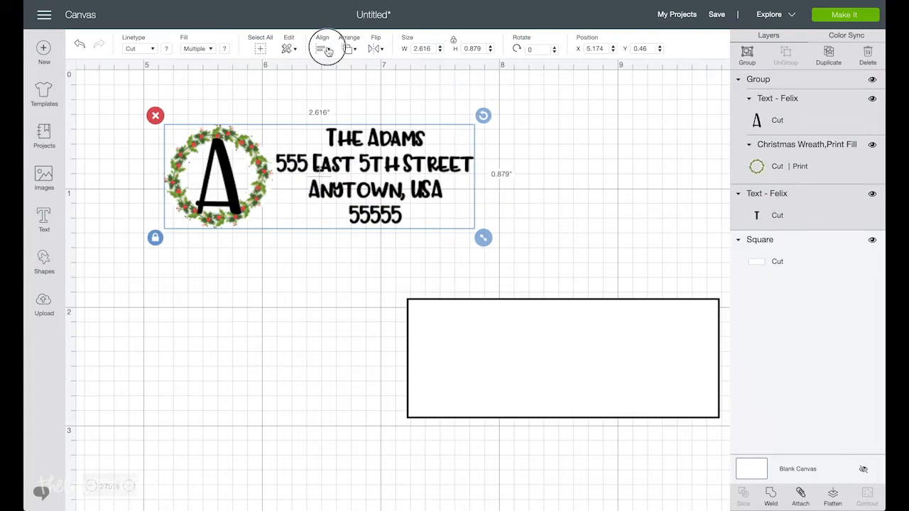
left_click(321, 48)
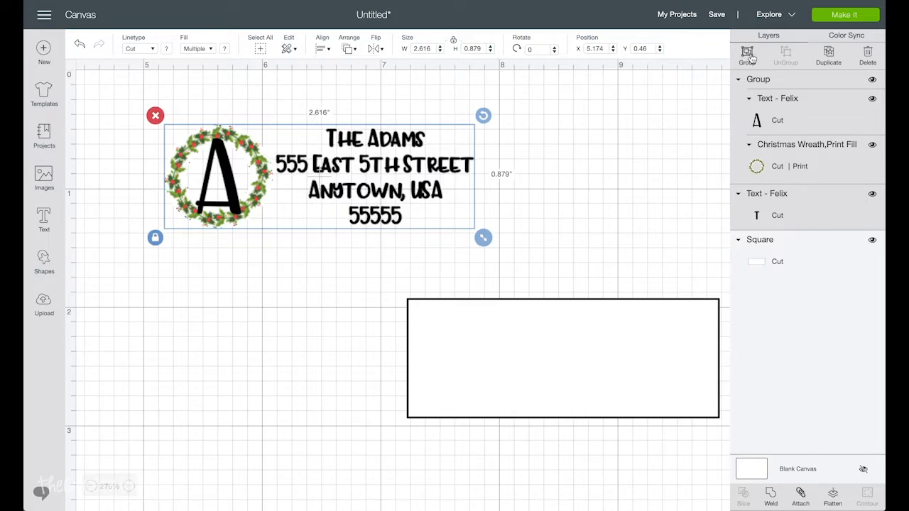
left_click(747, 54)
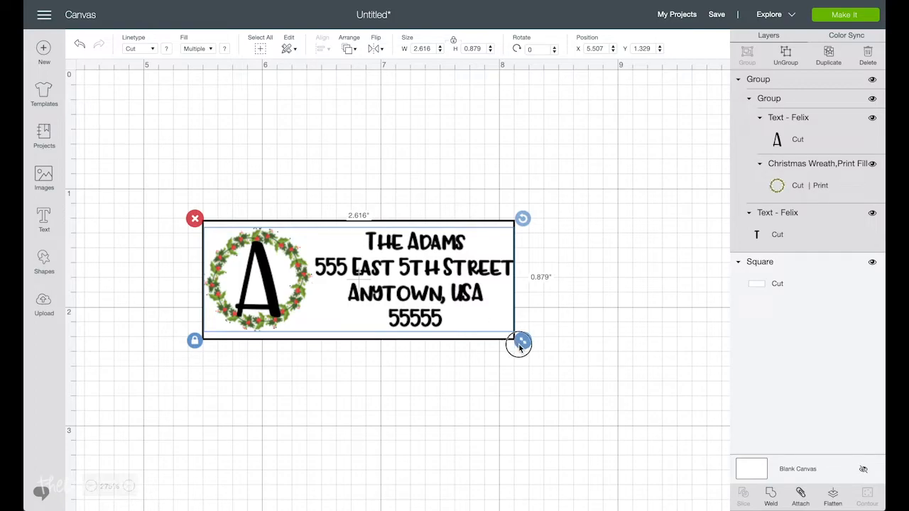
Step: Resize the grouped wreath-and-address design smaller and centre it within the white label rectangle
left_click_drag(518, 345, 512, 341)
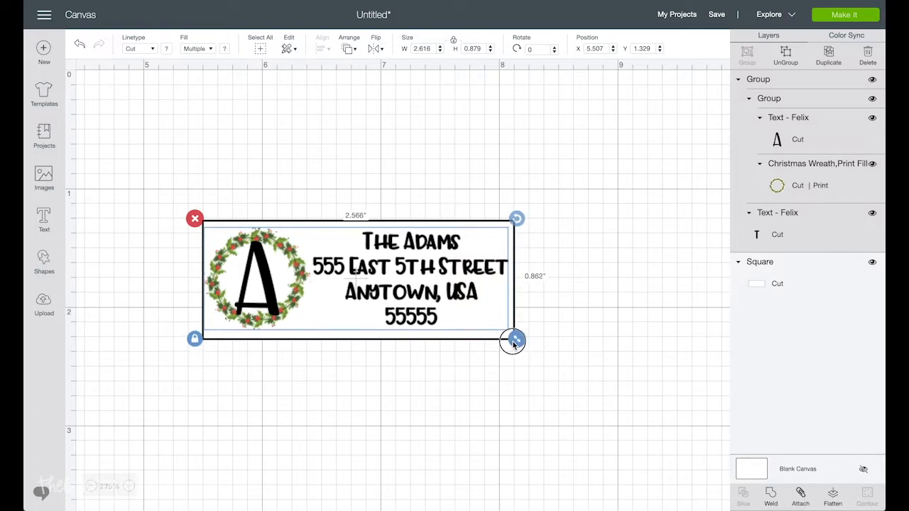
left_click_drag(514, 341, 514, 338)
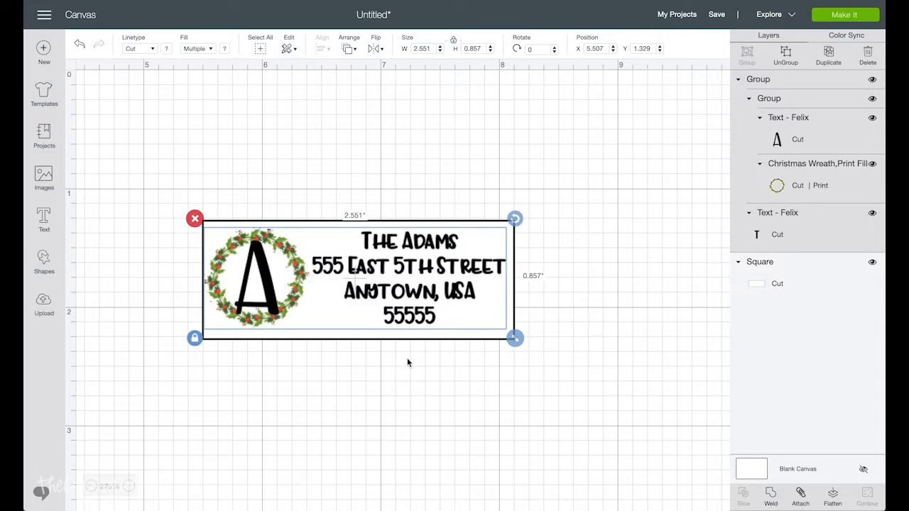
mouse_move(389, 276)
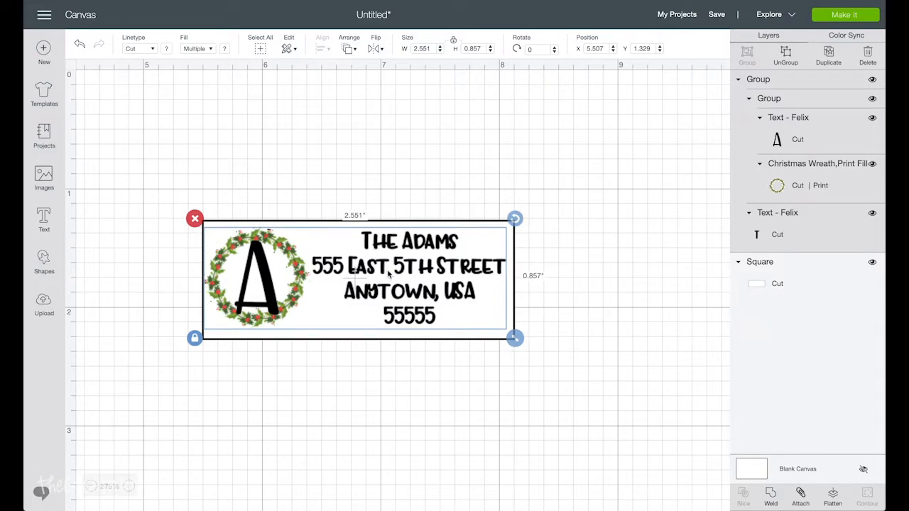
mouse_move(284, 203)
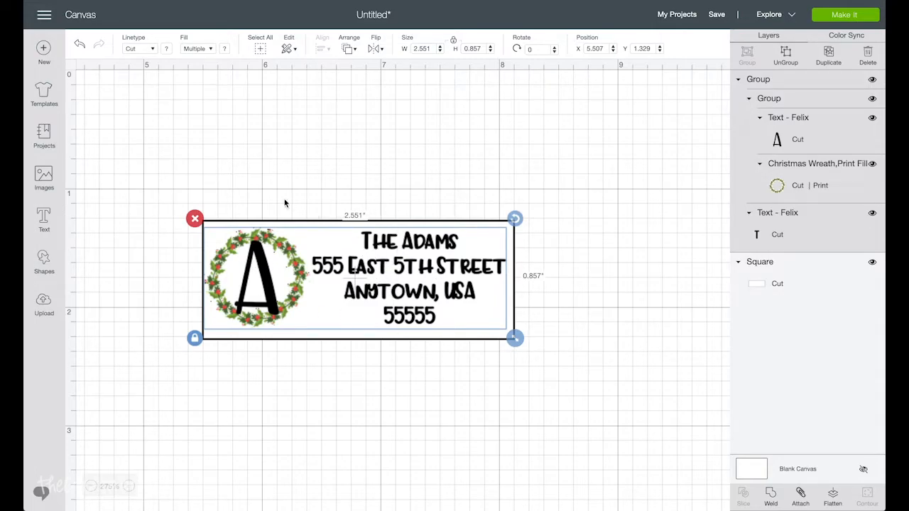
left_click(307, 121)
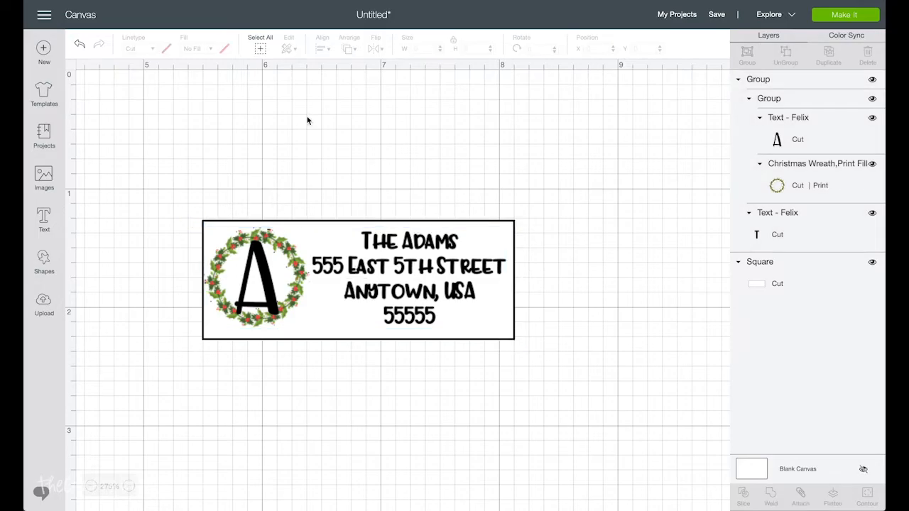
left_click(355, 281)
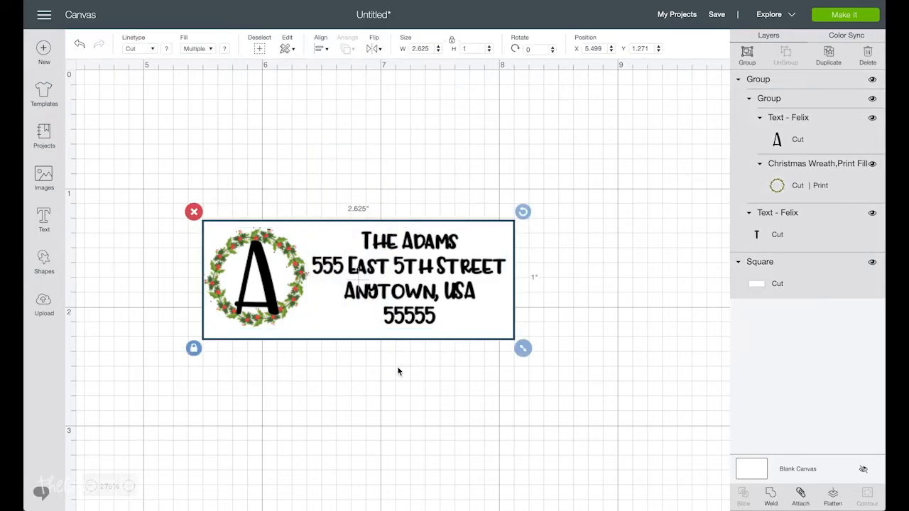
left_click(321, 49)
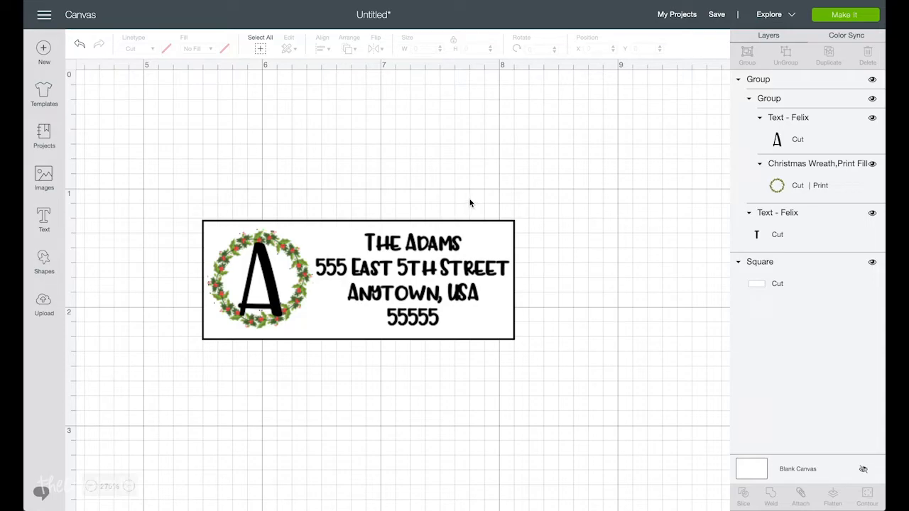
left_click(358, 280)
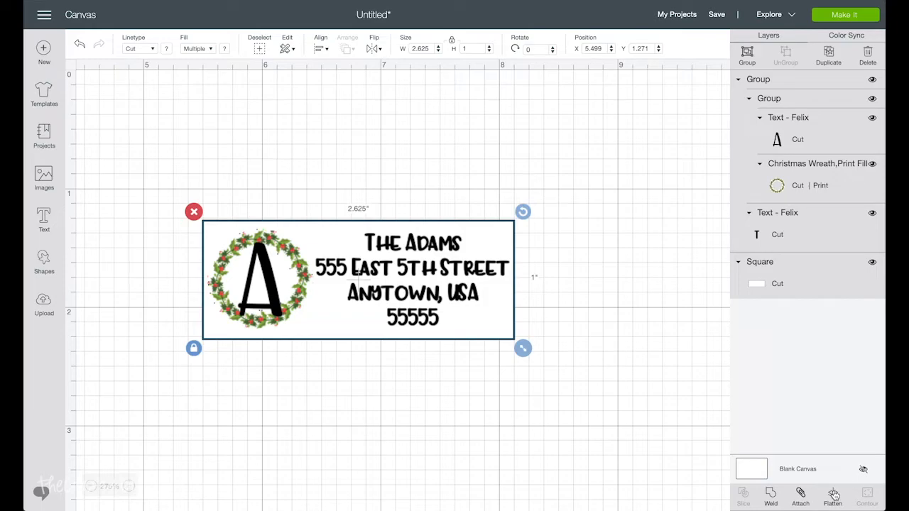
left_click(832, 494)
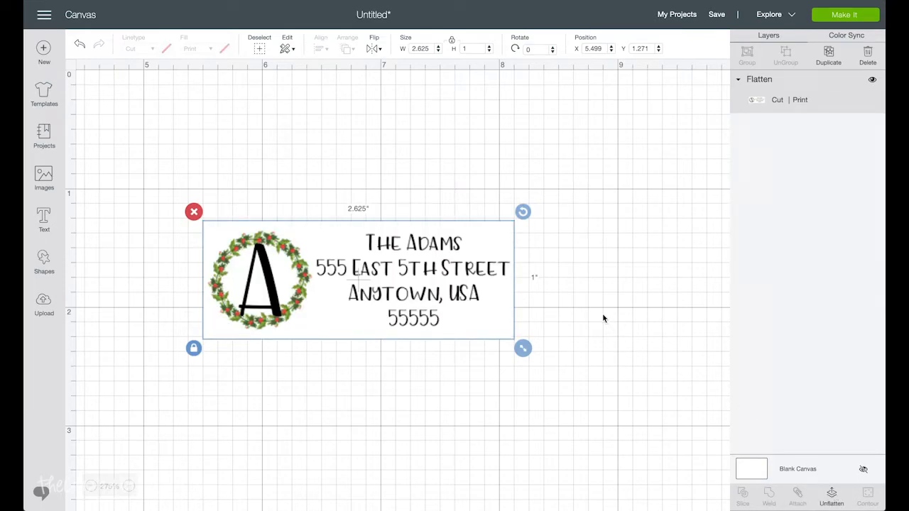
mouse_move(698, 197)
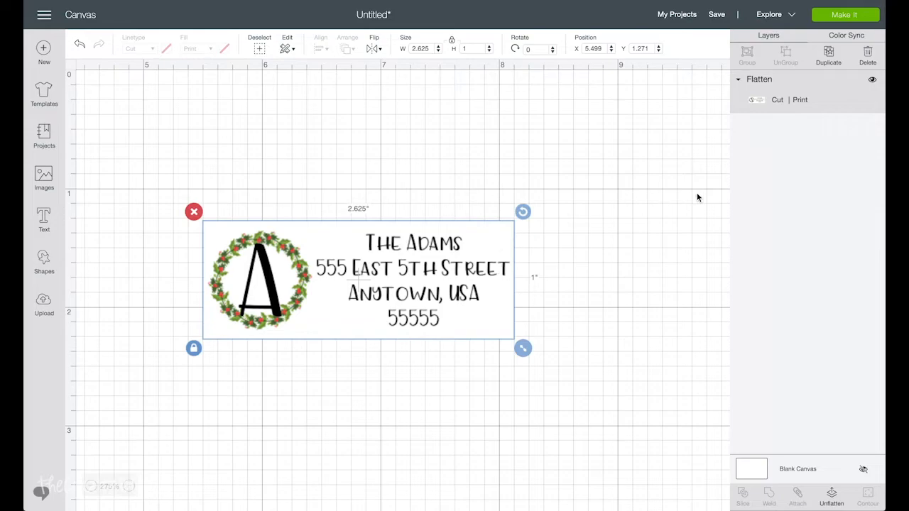
mouse_move(780, 107)
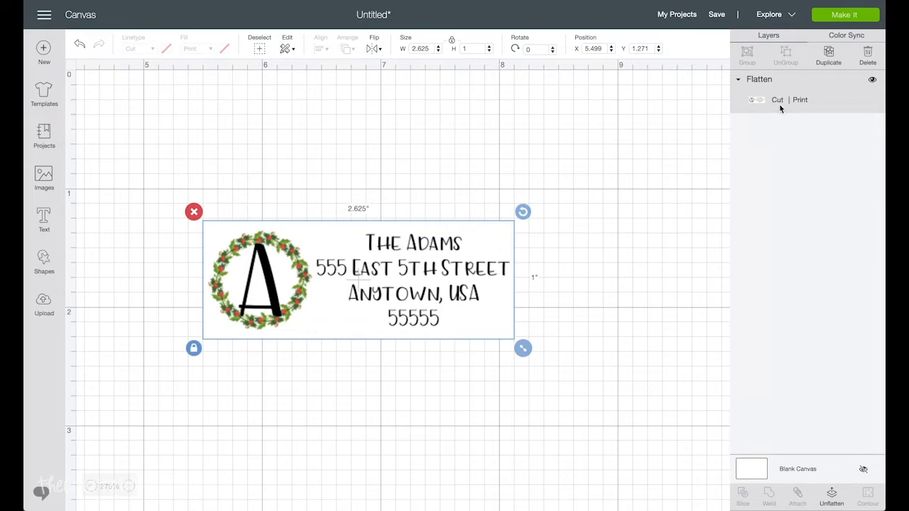
mouse_move(781, 107)
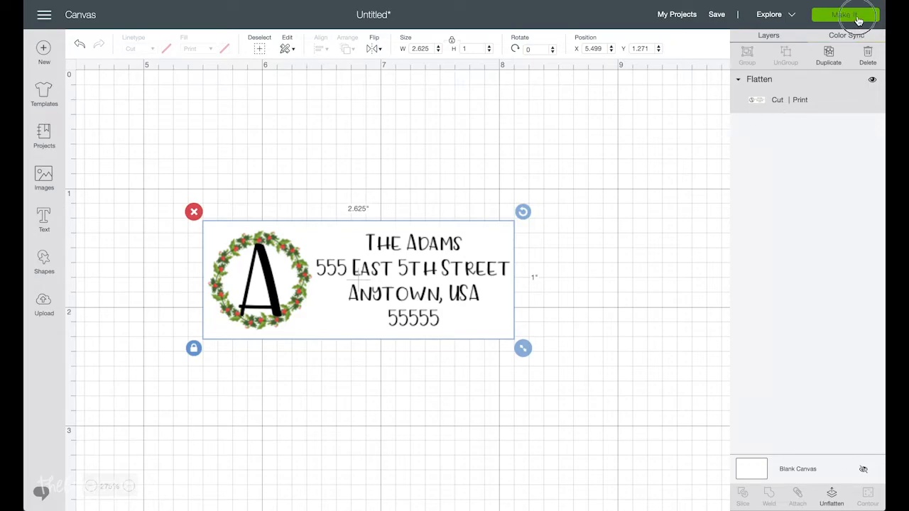
Step: Go to Make It and apply 16 project copies of the label on one letter-size mat
left_click(845, 14)
type("16")
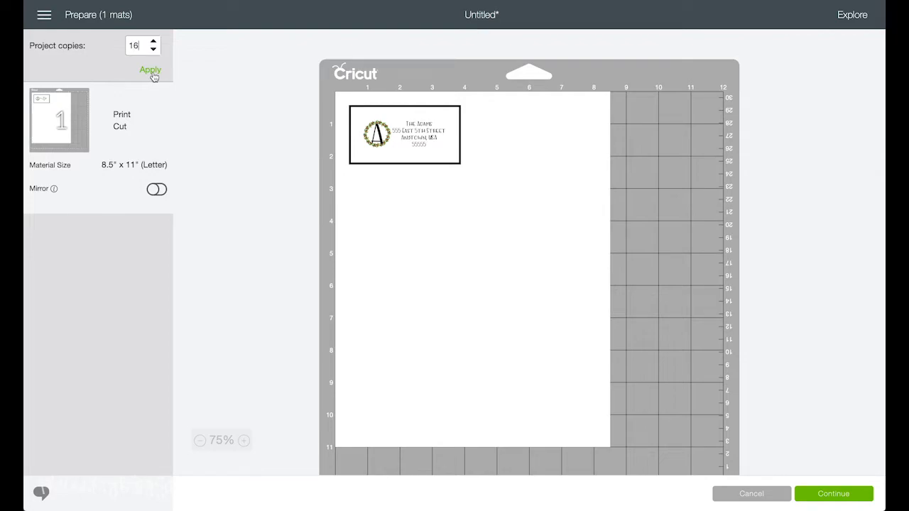
left_click(150, 69)
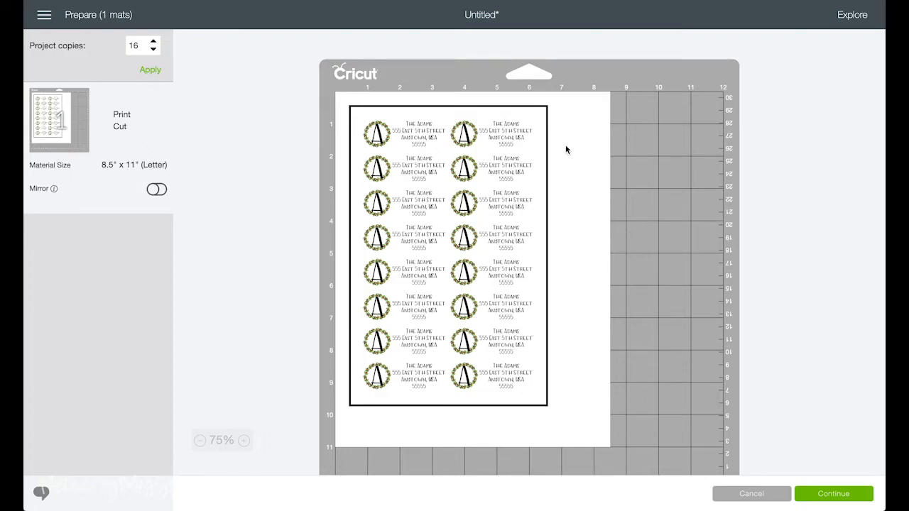
mouse_move(569, 301)
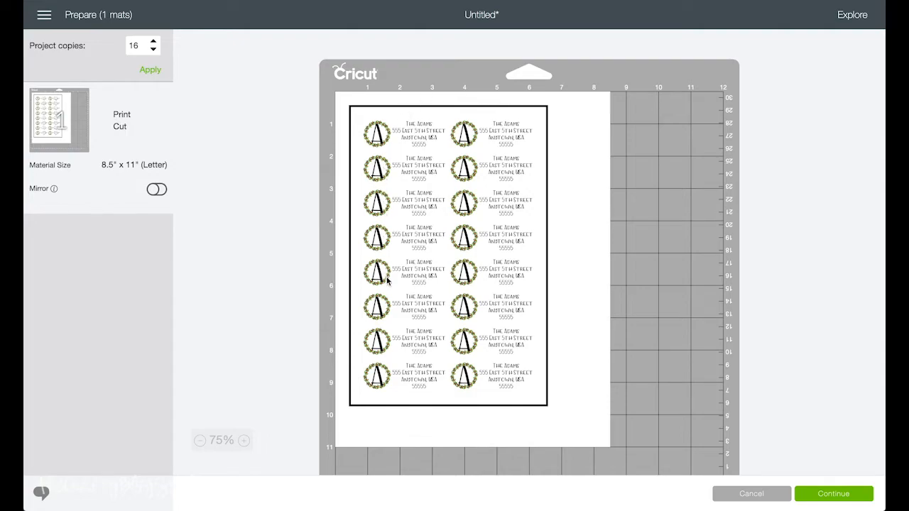
mouse_move(329, 152)
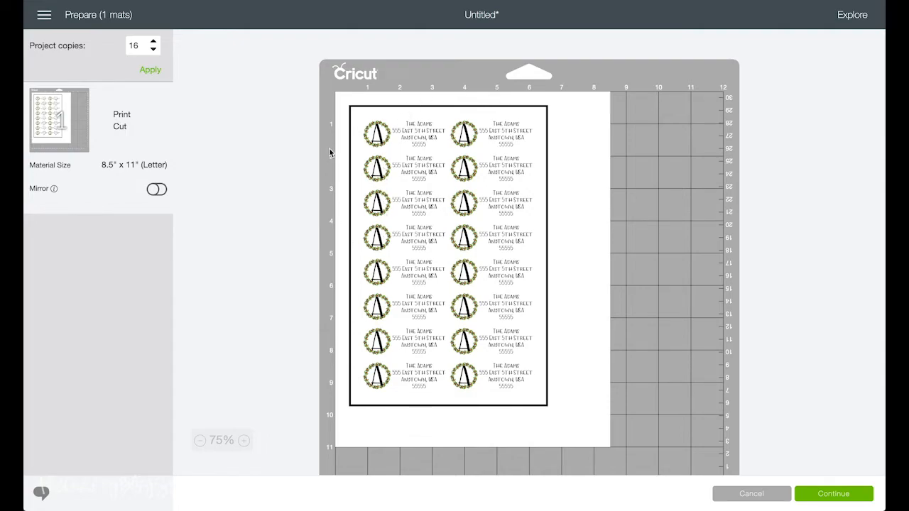
mouse_move(378, 381)
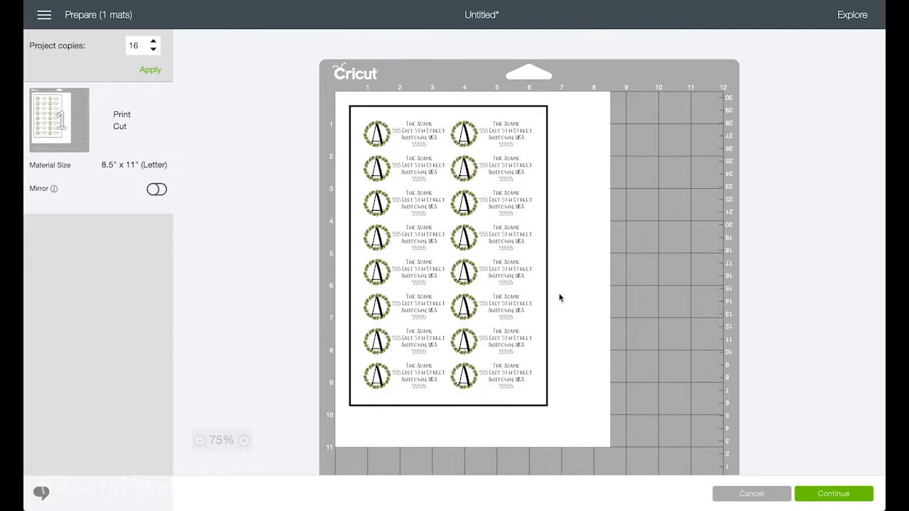
mouse_move(338, 259)
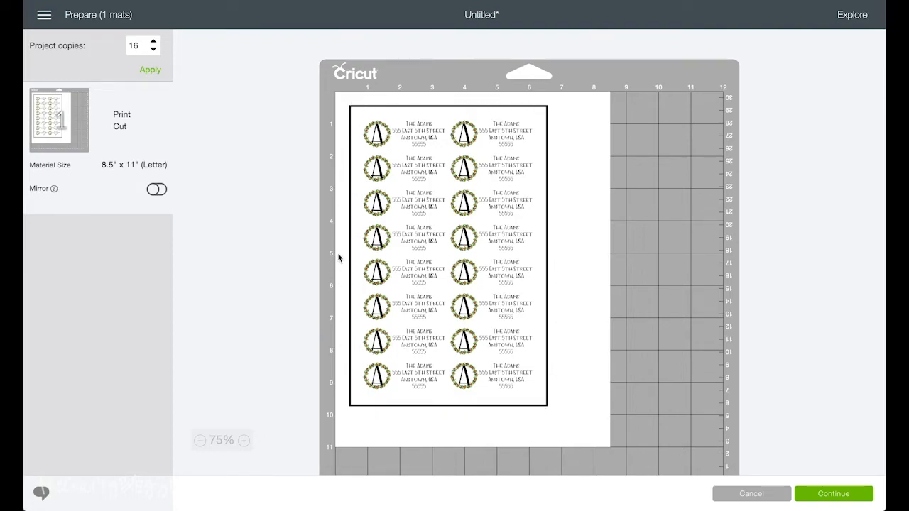
mouse_move(352, 111)
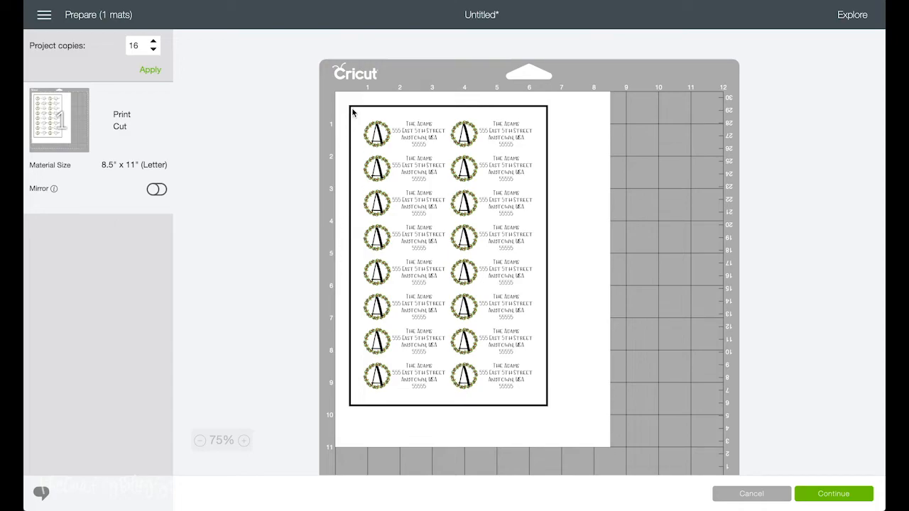
mouse_move(440, 335)
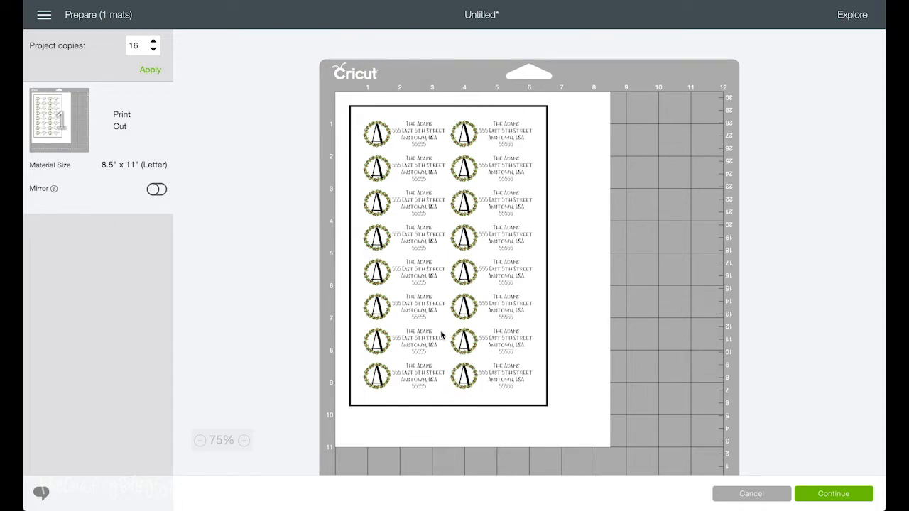
mouse_move(414, 311)
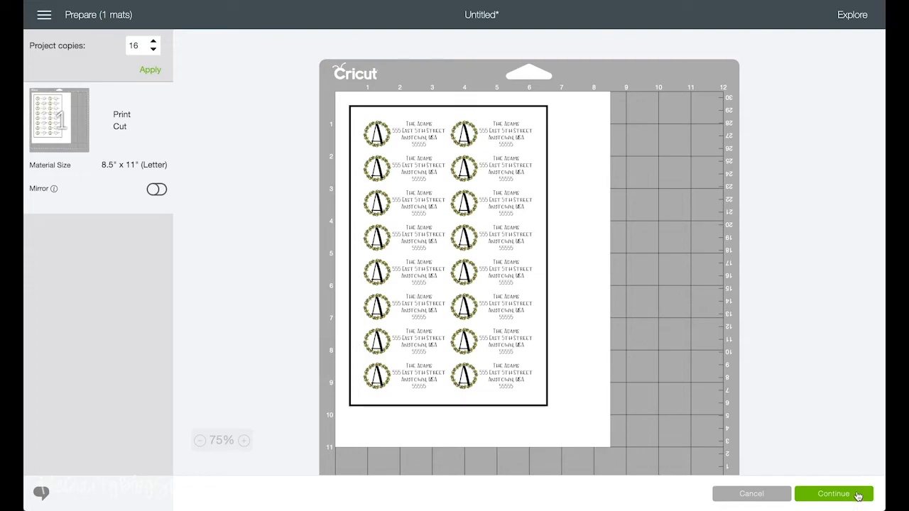
Step: Continue to printing and send the 16-label sheet to the printer
left_click(833, 494)
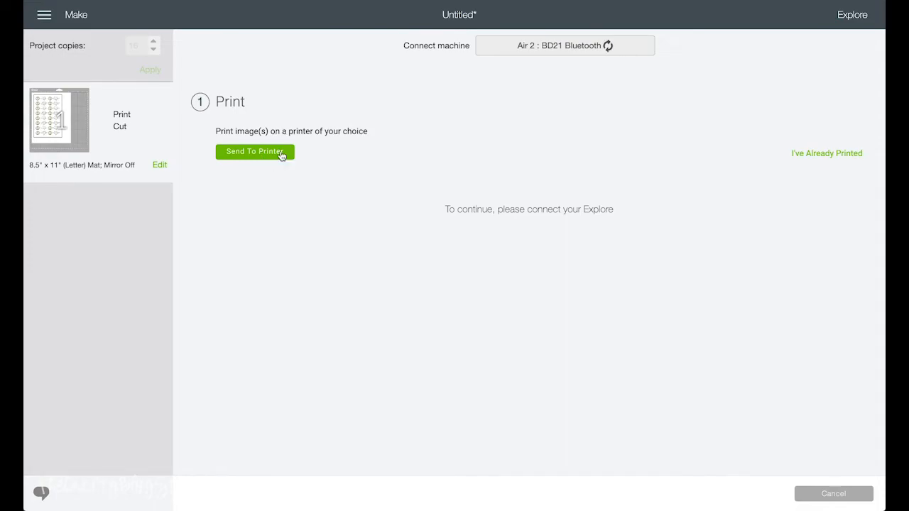
left_click(254, 150)
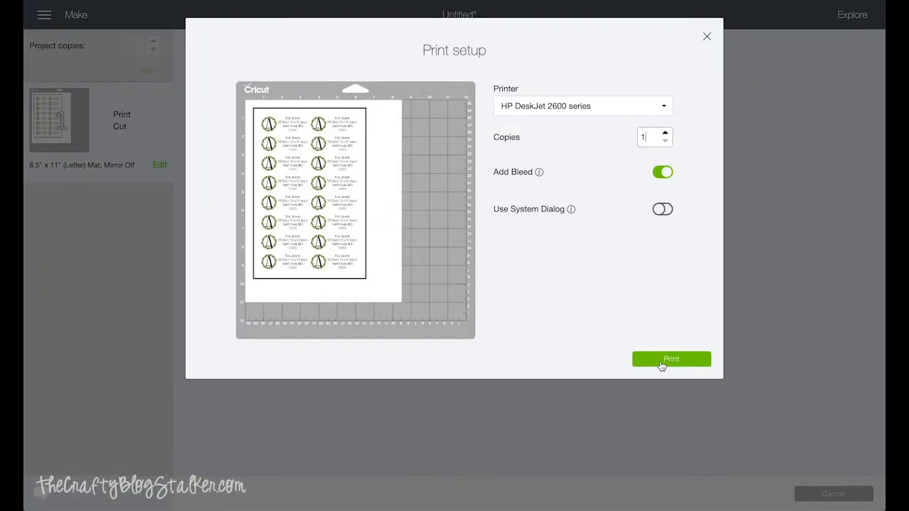
left_click(670, 357)
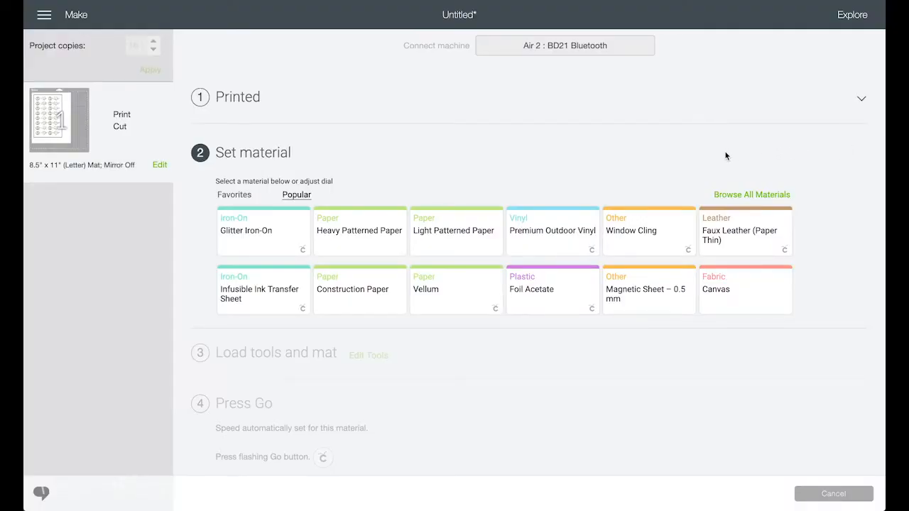
mouse_move(707, 200)
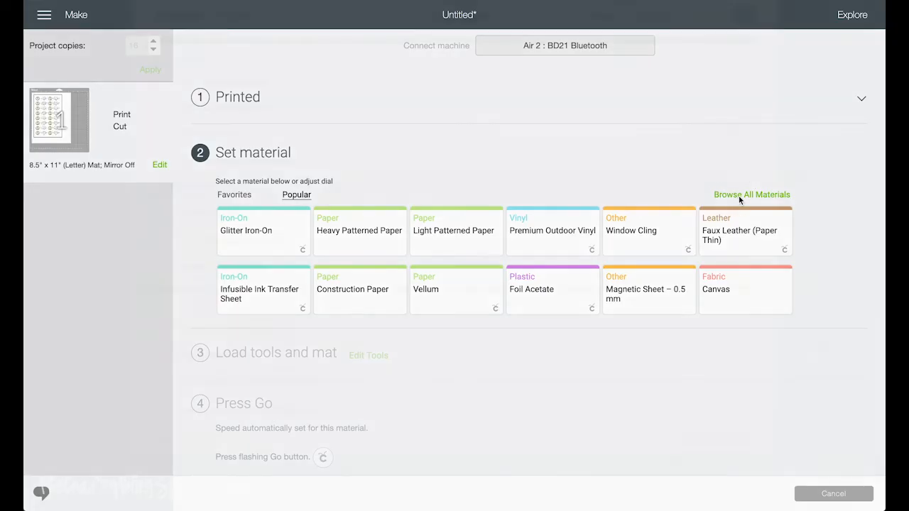
Step: Search all materials for 'sticker' and confirm Clear Printable Sticker Paper as the cut material
left_click(751, 193)
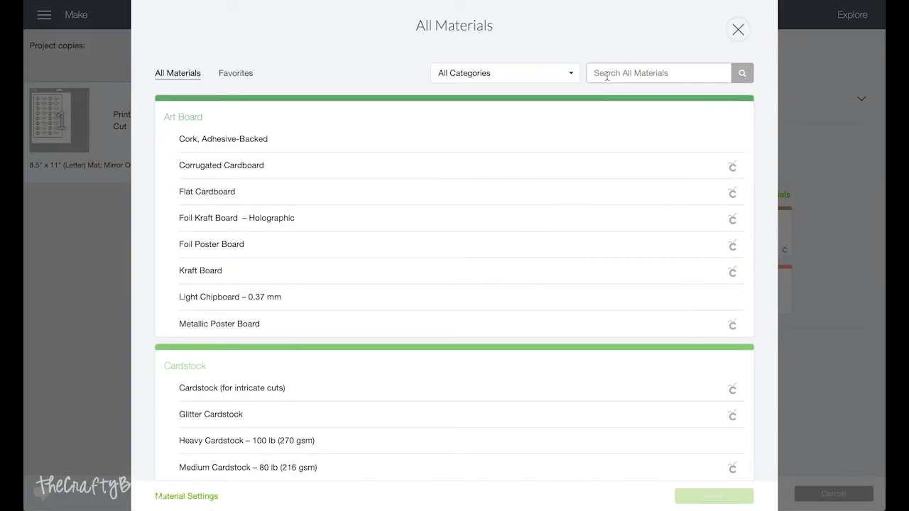
type("s")
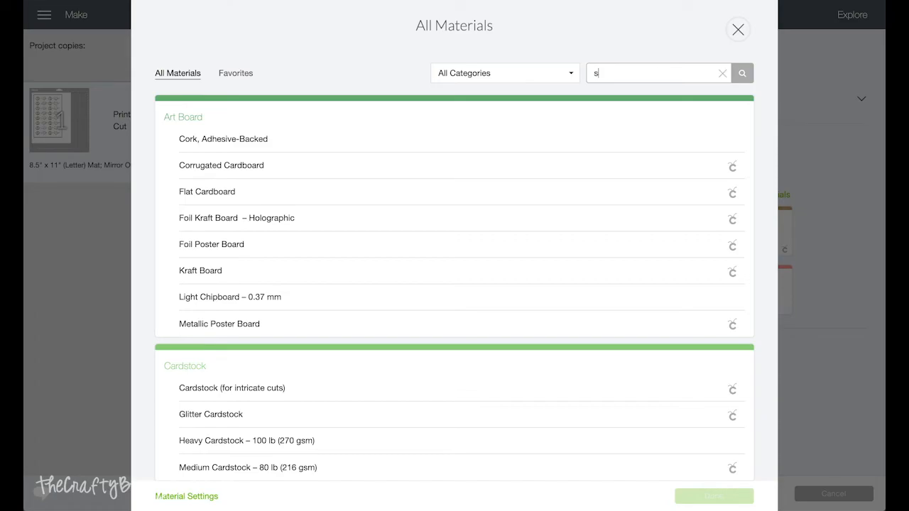
type("ticker")
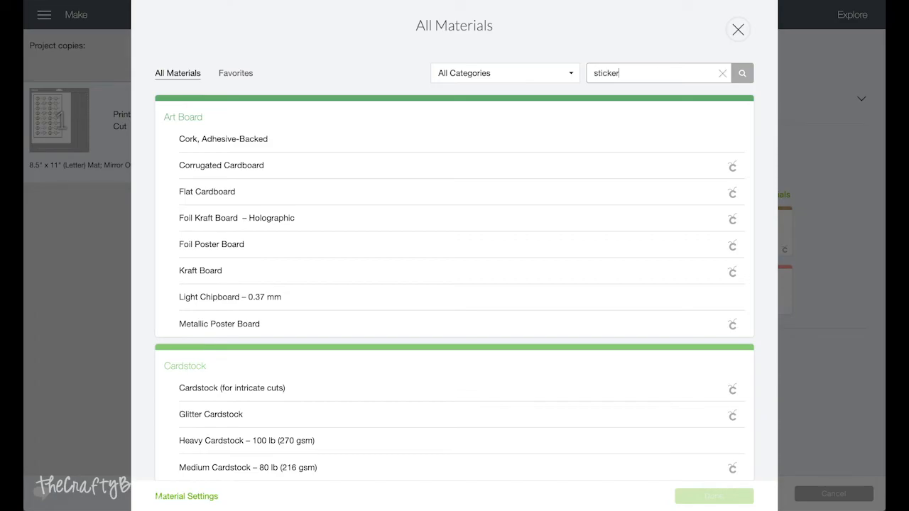
left_click(741, 72)
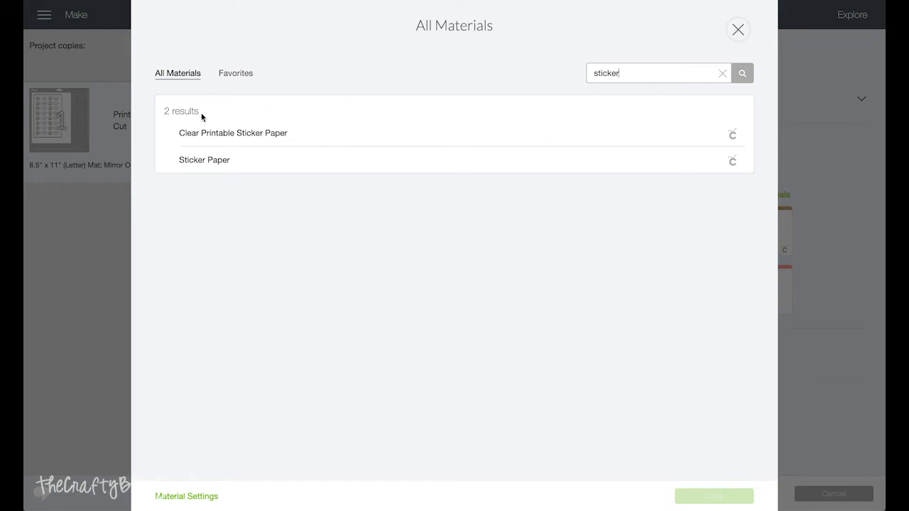
left_click(233, 134)
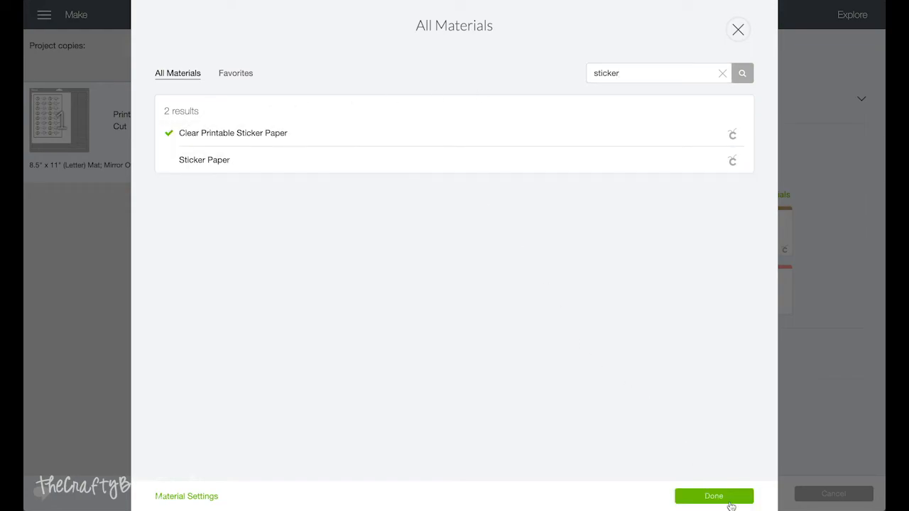
left_click(713, 496)
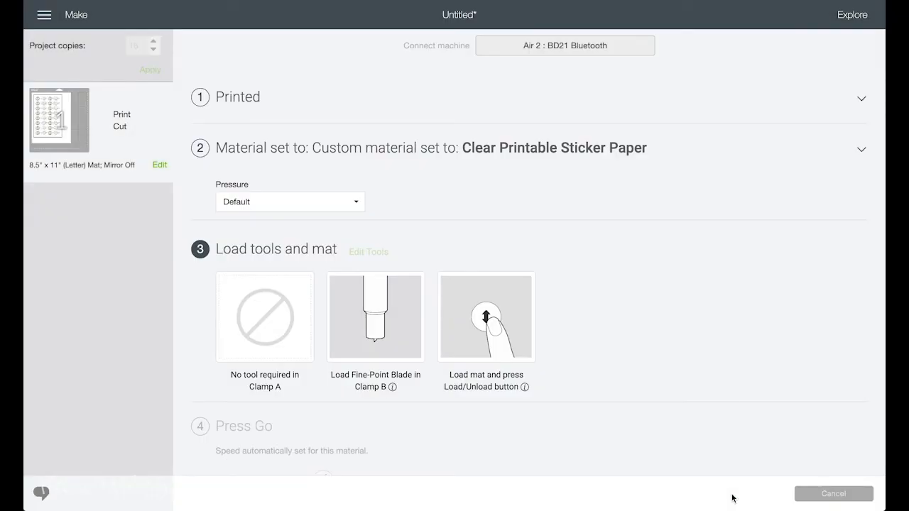
mouse_move(396, 333)
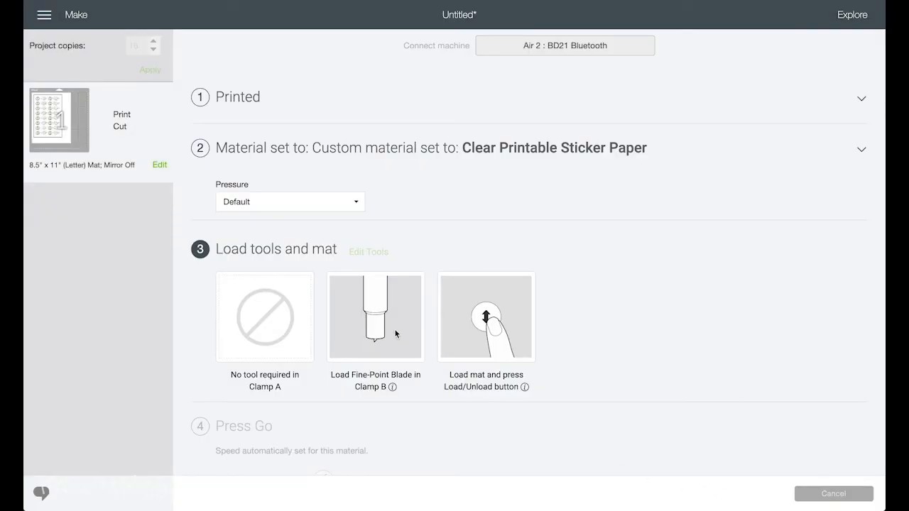